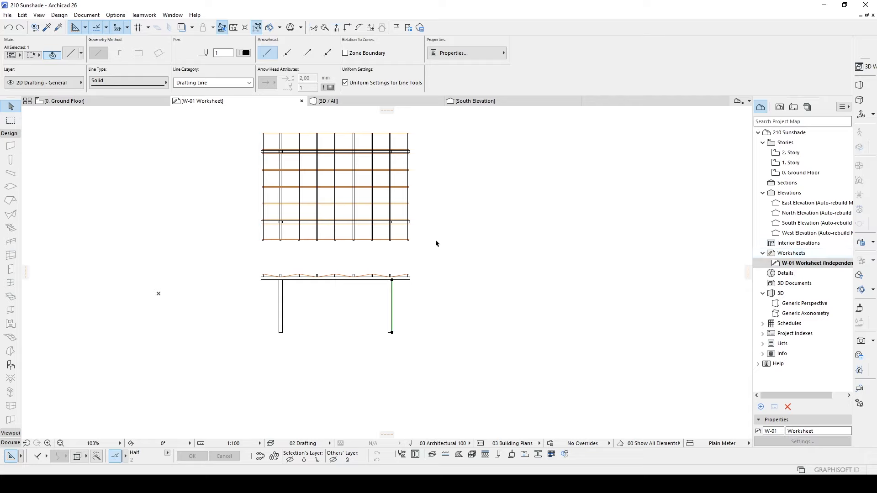
mouse_move(439, 242)
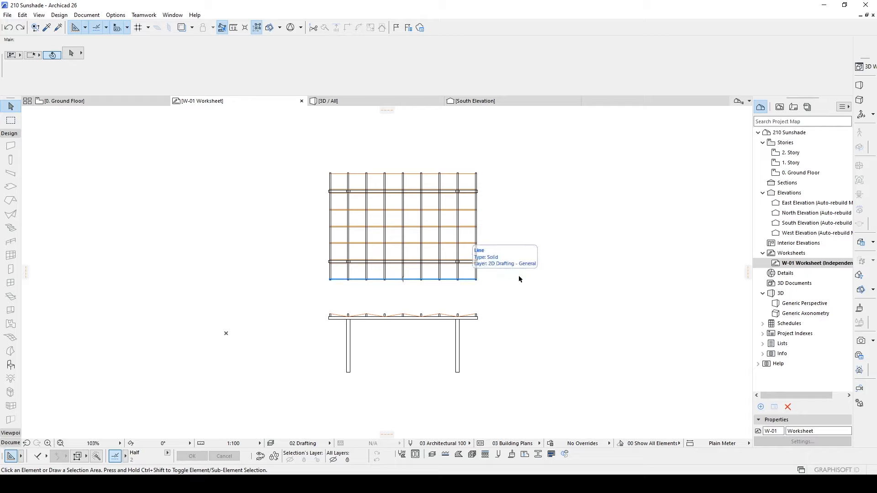
mouse_move(501, 279)
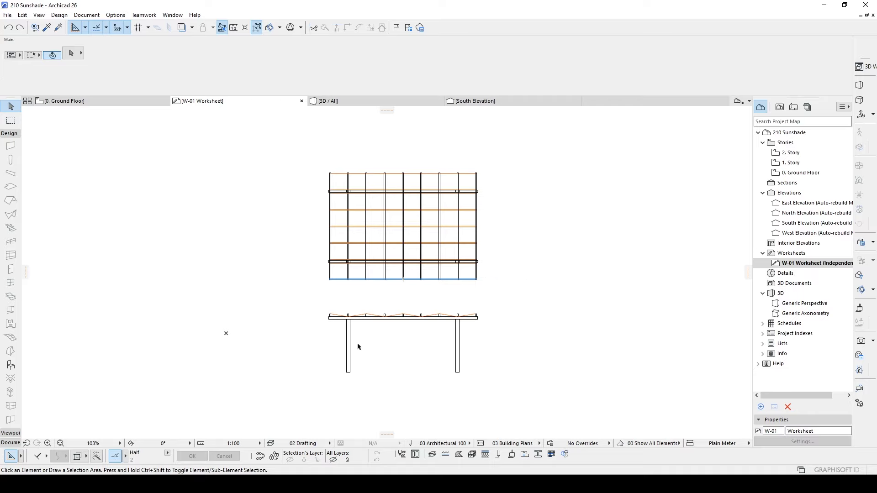
Step: Show the W-01 pergola worksheet as a trace reference under the Ground Floor plan
scroll("up", 3)
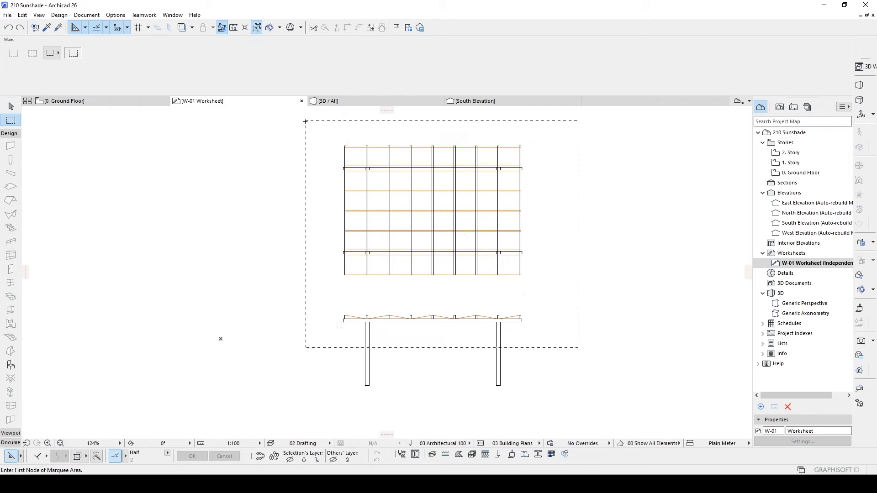
mouse_move(452, 300)
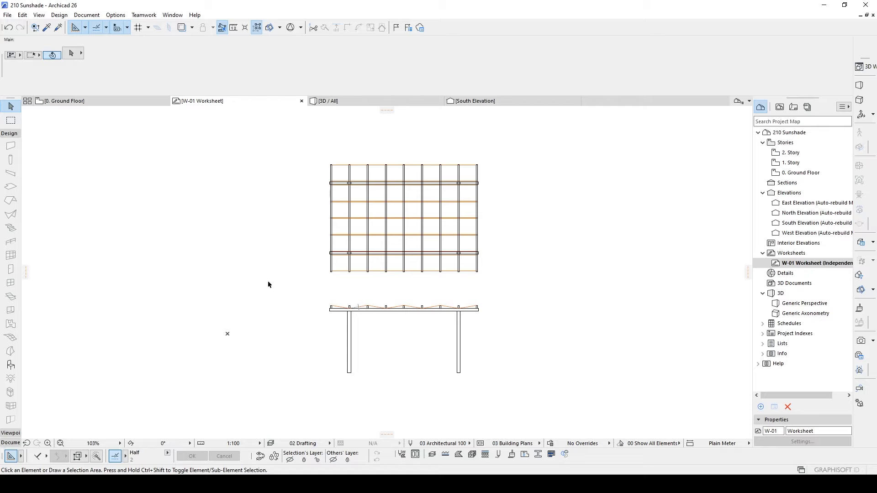
mouse_move(289, 263)
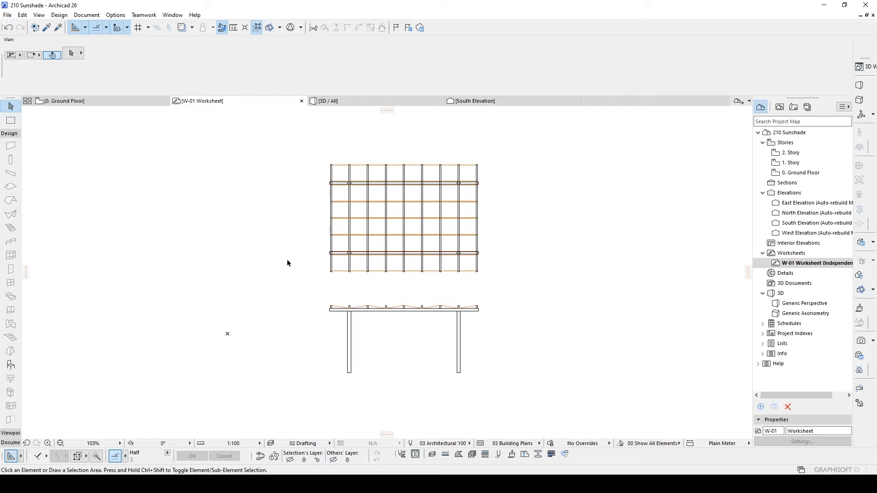
mouse_move(308, 262)
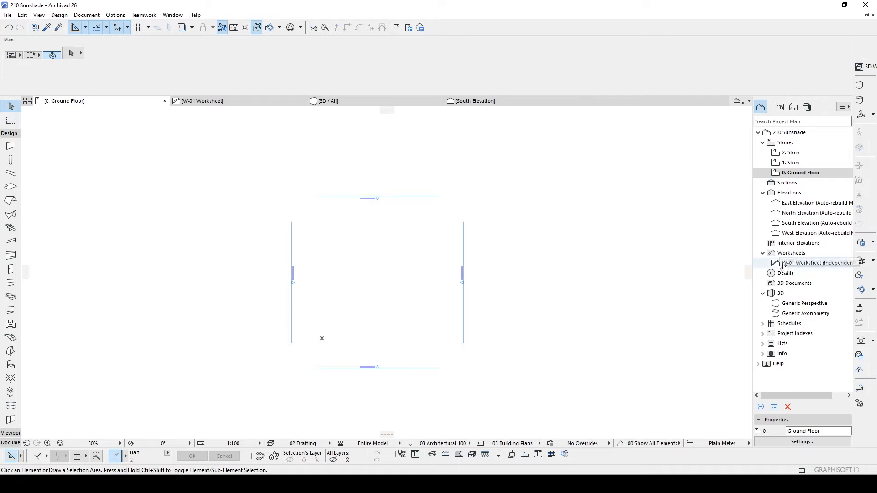
right_click(817, 263)
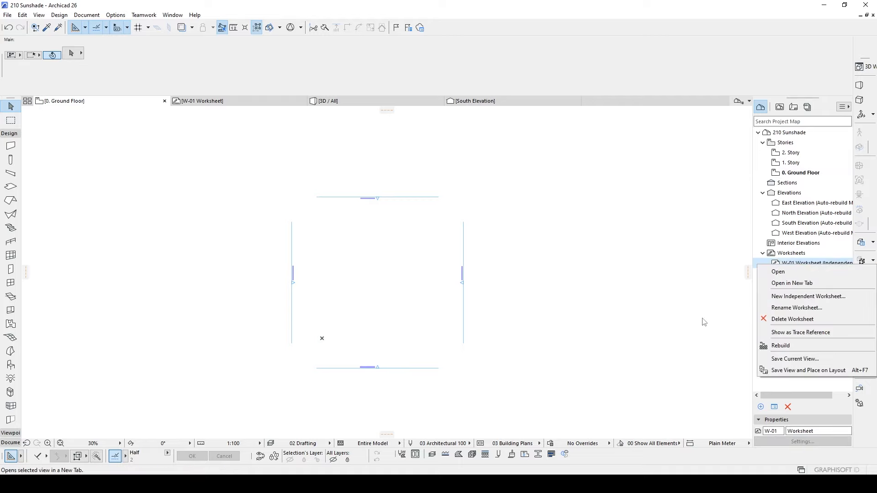
left_click(778, 272)
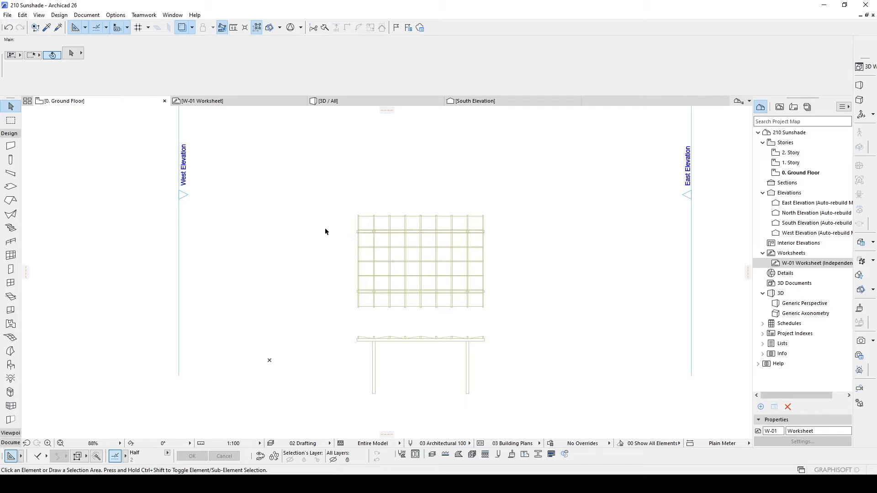
Step: Set the trace reference colour to black via Trace & Reference's custom colour choice
left_click(193, 28)
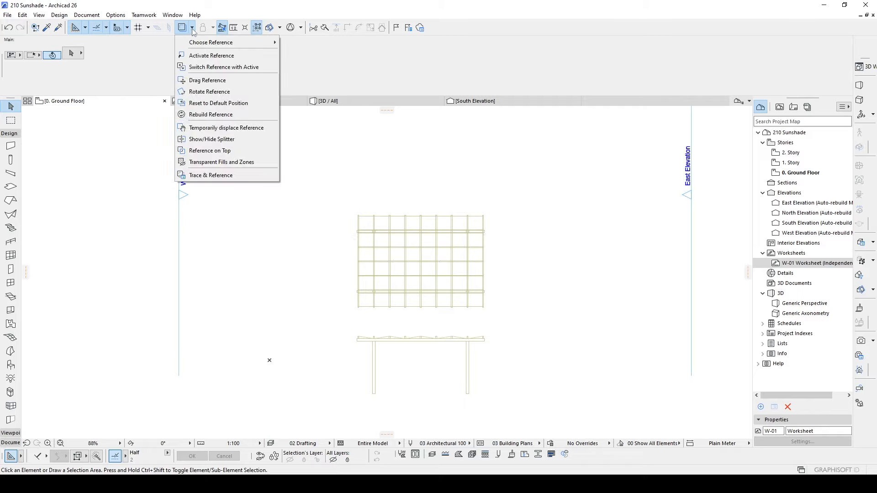
left_click(211, 175)
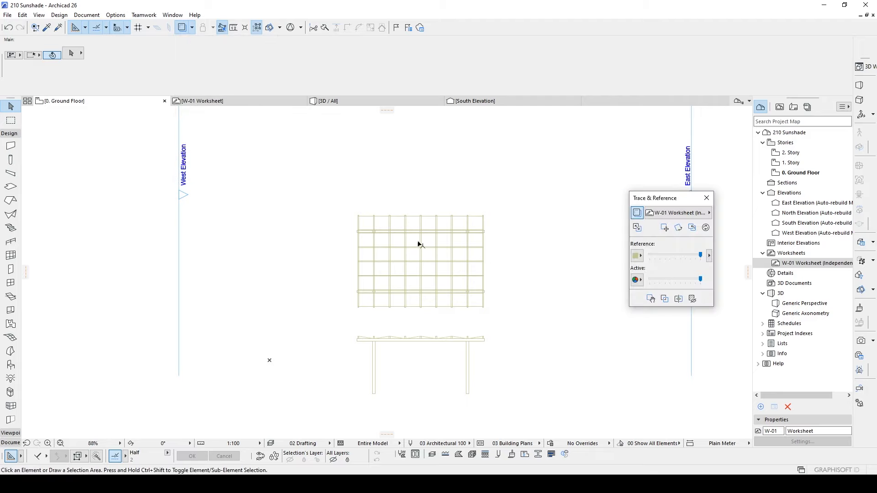
left_click(637, 256)
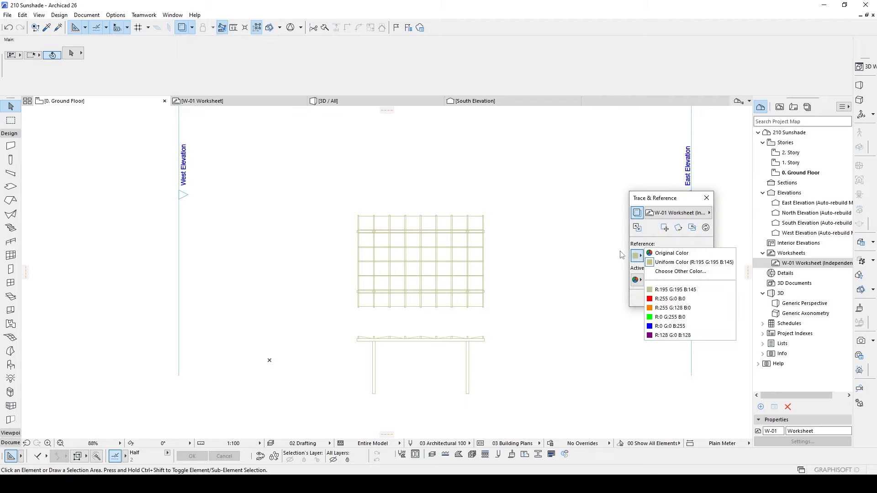
mouse_move(680, 272)
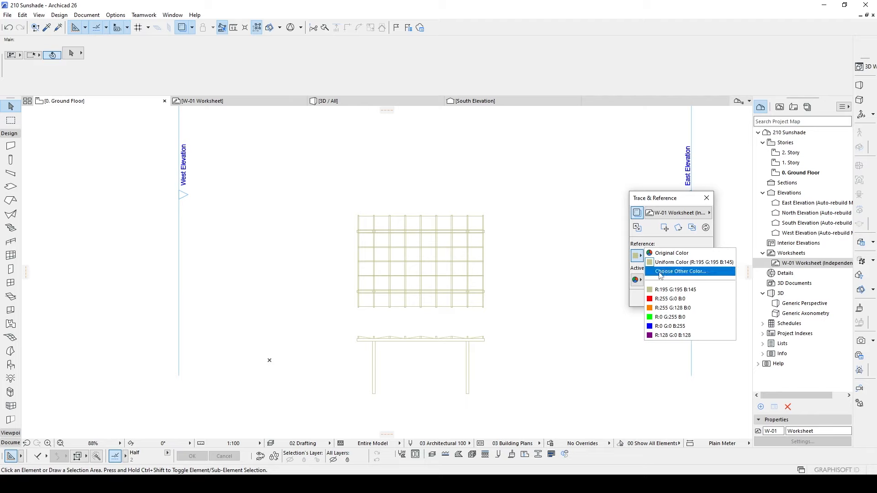
left_click(680, 271)
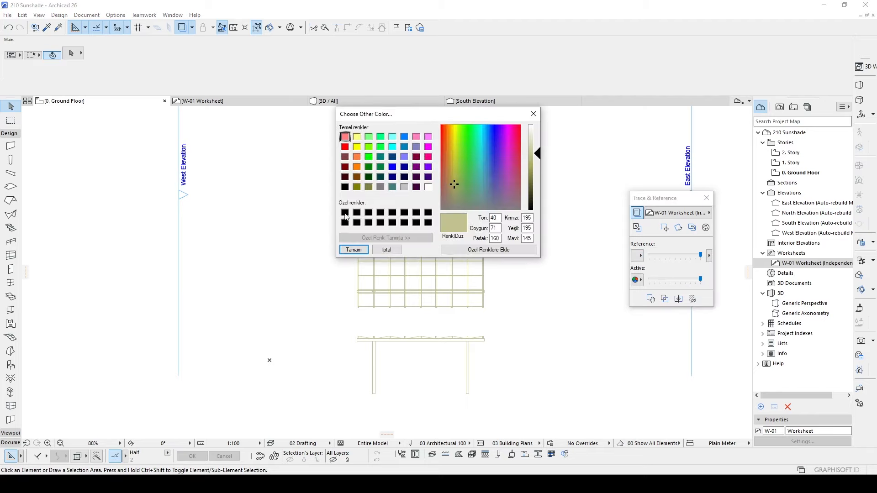
left_click(353, 250)
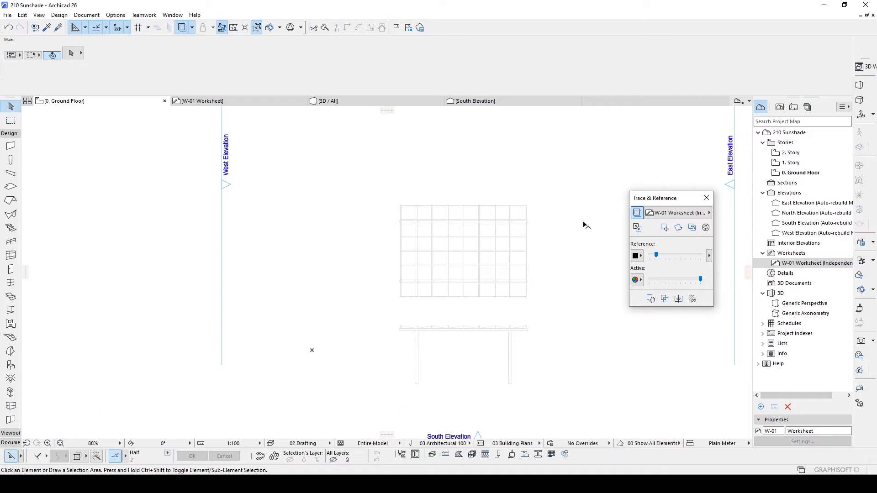
mouse_move(555, 247)
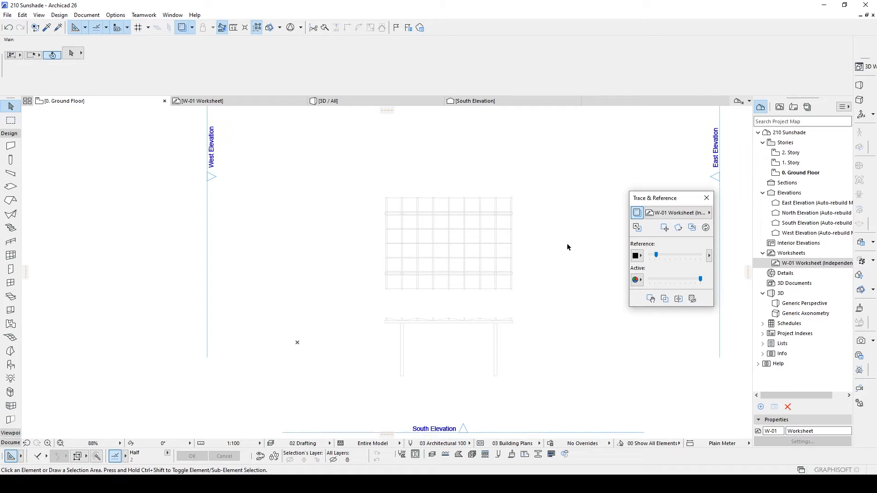
mouse_move(557, 232)
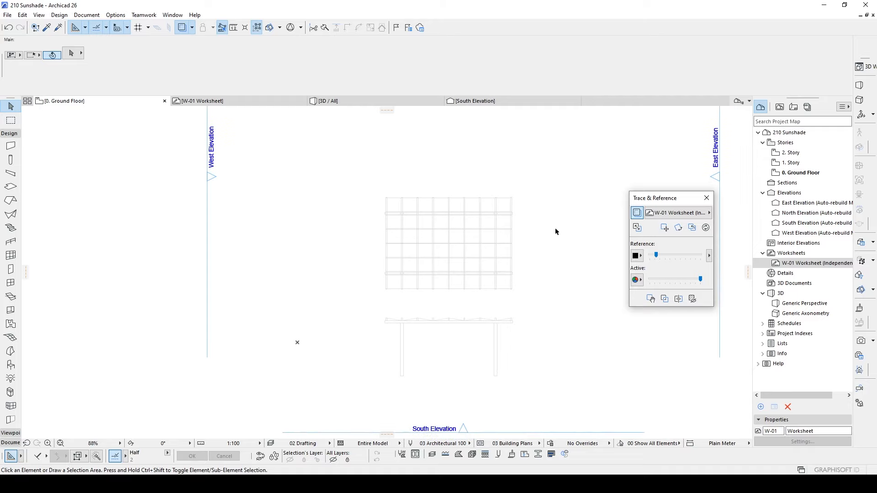
mouse_move(546, 230)
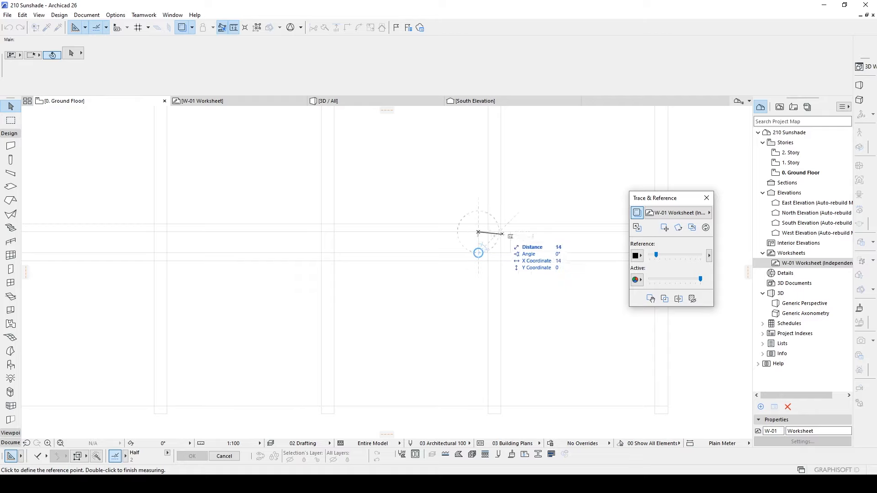
mouse_move(511, 232)
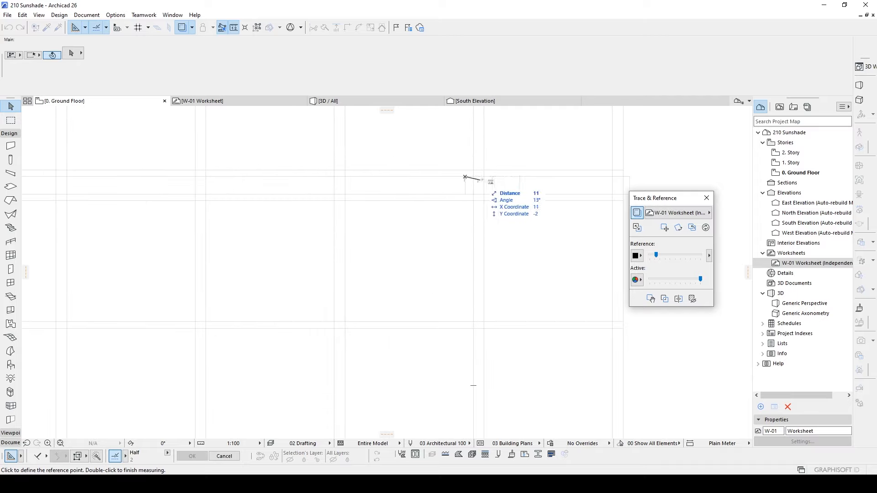
mouse_move(491, 177)
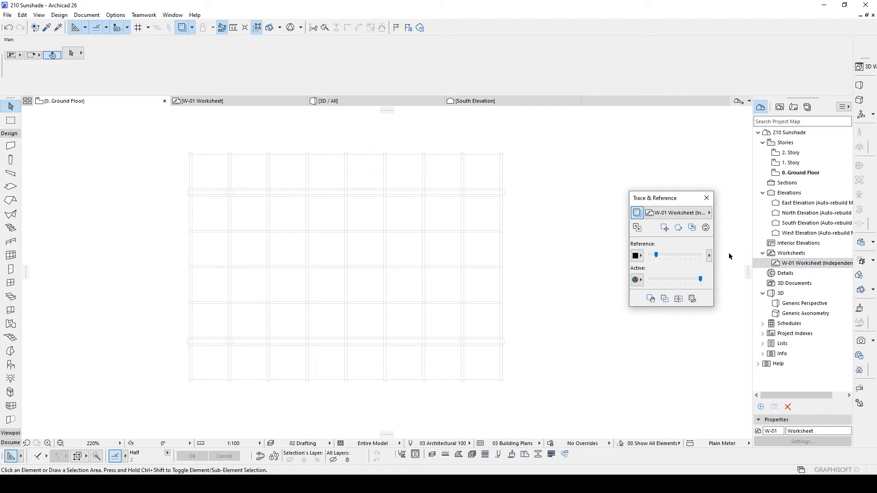
Step: Place a 20 × 15 column on a traced pergola grid intersection and select it
left_click(10, 160)
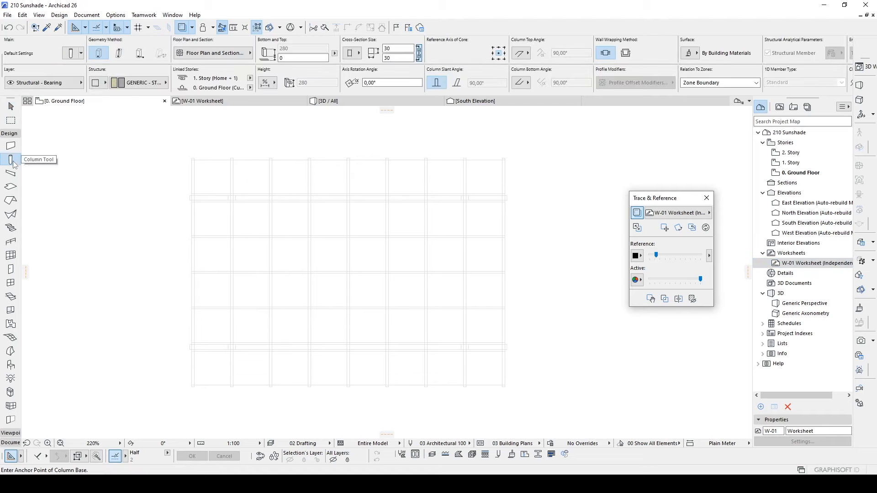
mouse_move(187, 243)
type("15")
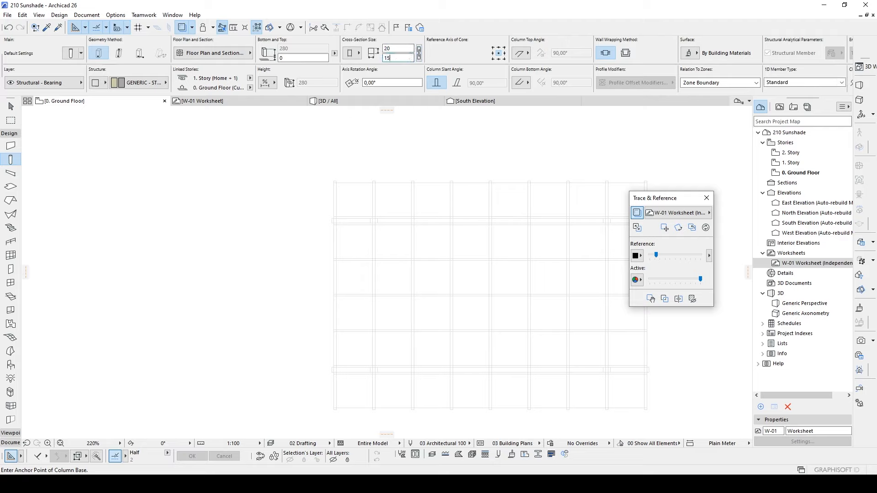
scroll("up", 3)
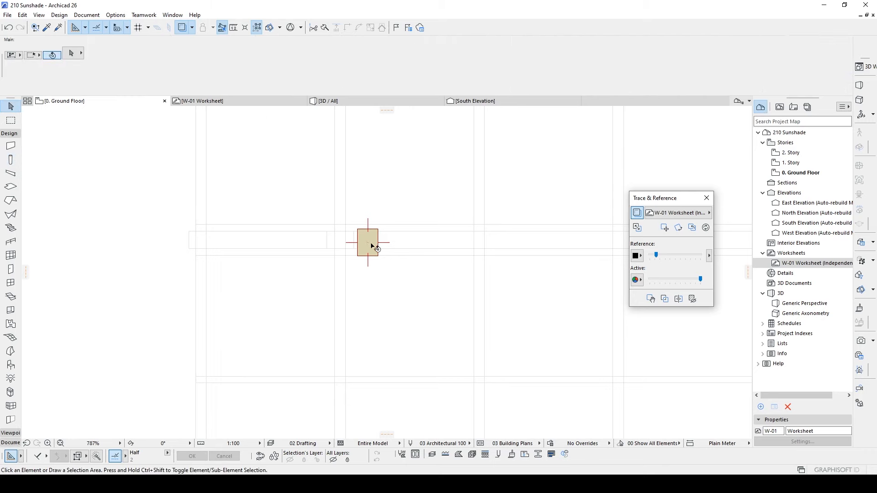
left_click(367, 241)
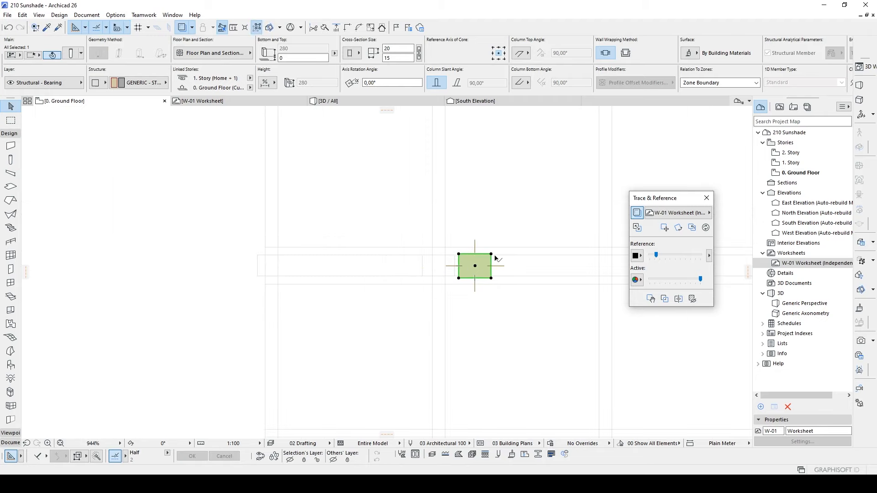
scroll("up", 3)
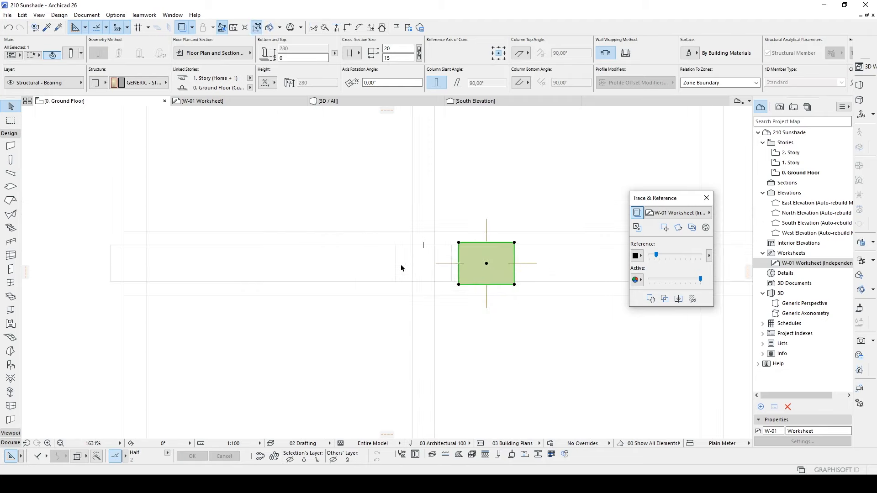
mouse_move(403, 258)
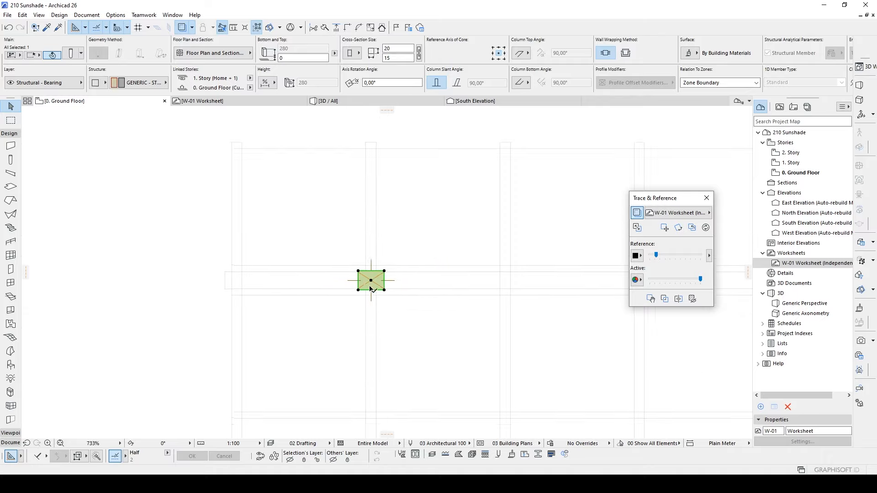
scroll("down", 3)
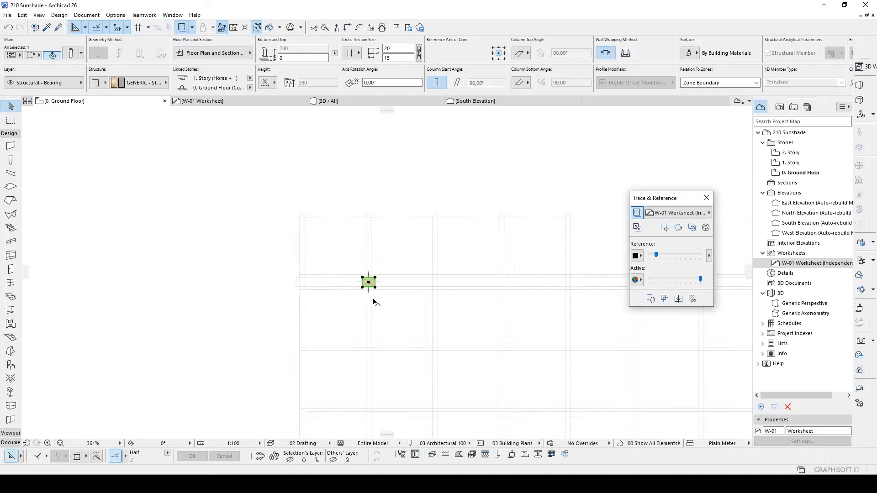
scroll("down", 3)
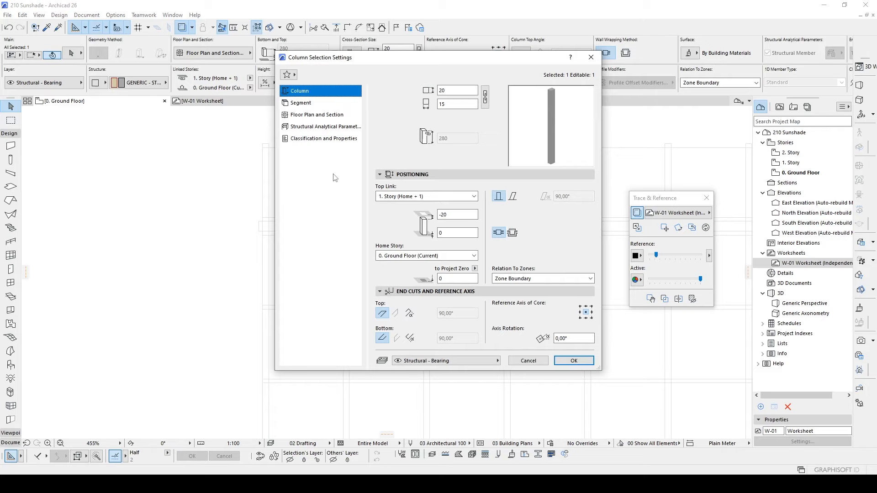
mouse_move(543, 211)
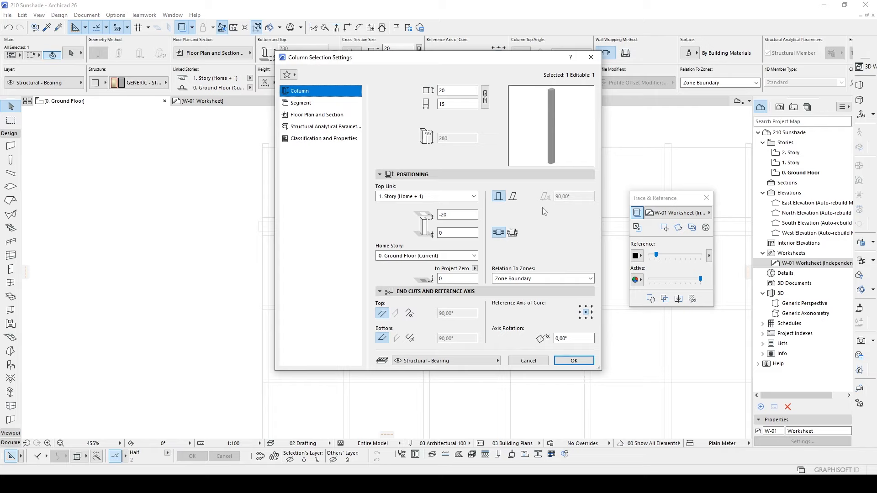
Step: Set the column Top Link to Not Linked with height 350 and confirm
left_click(473, 196)
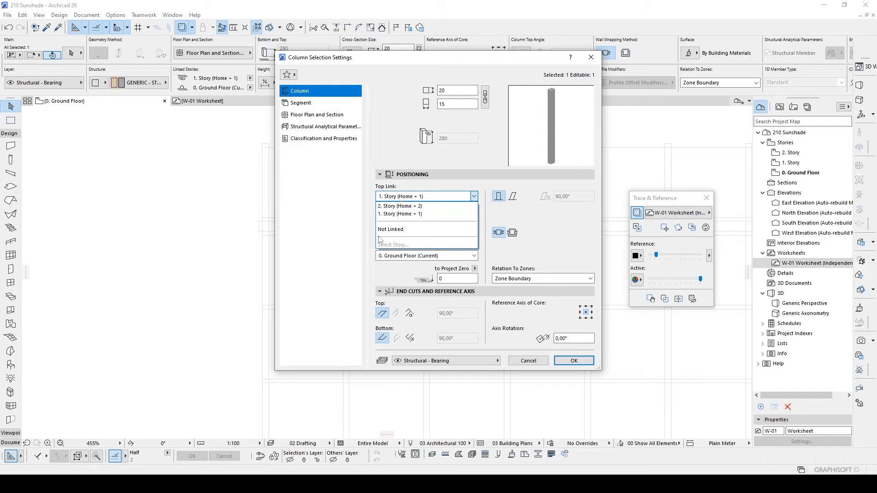
left_click(390, 229)
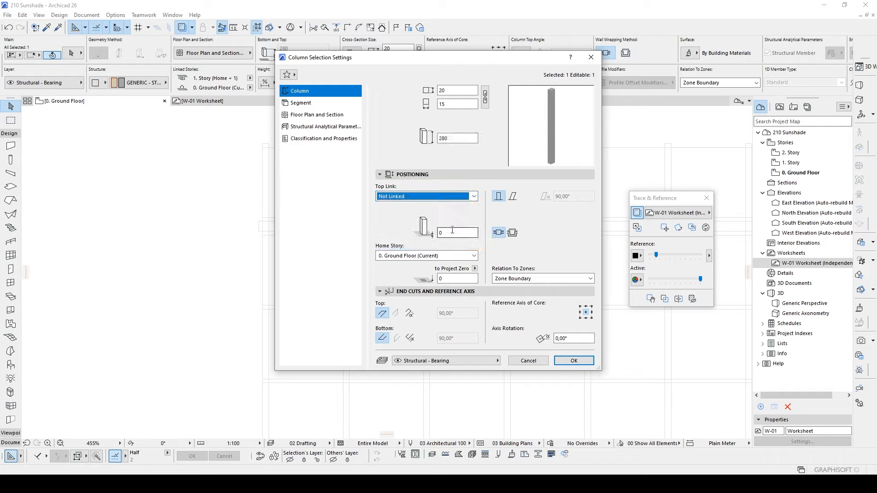
mouse_move(380, 209)
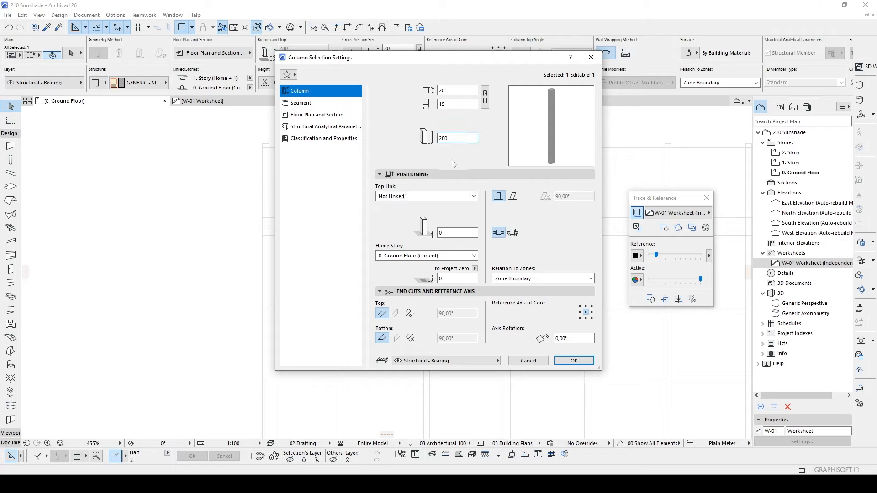
triple_click(456, 138)
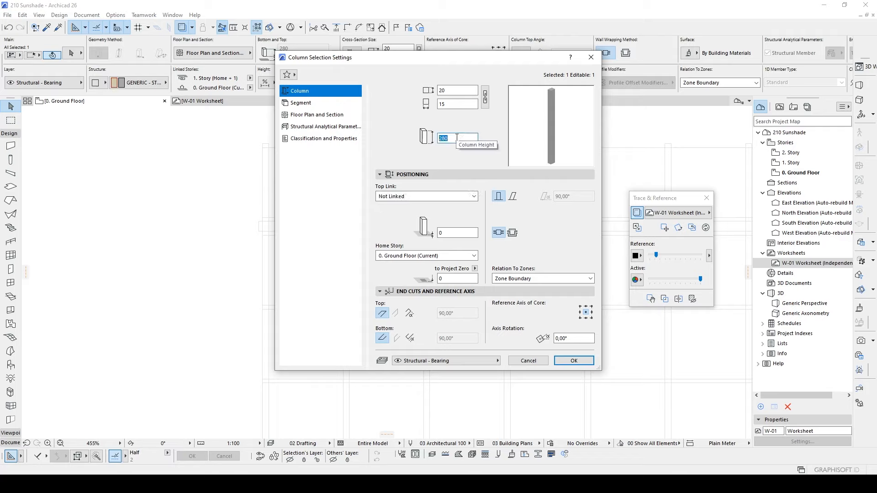
type("350")
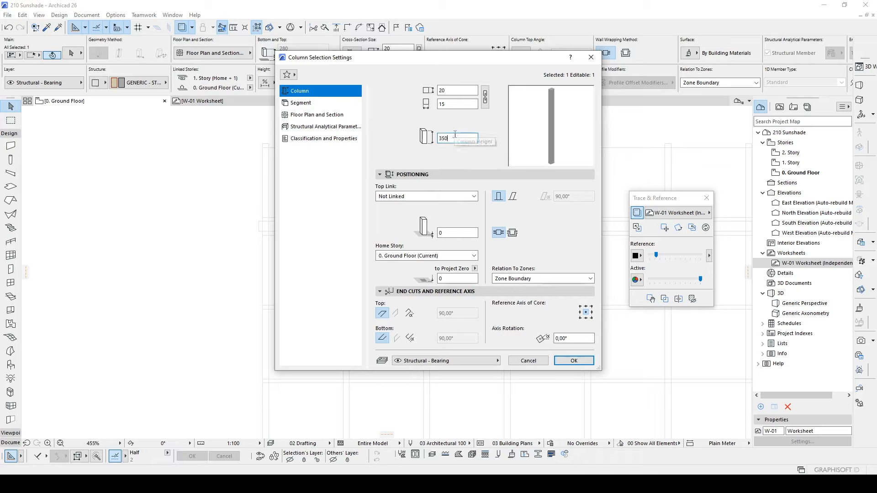
mouse_move(535, 287)
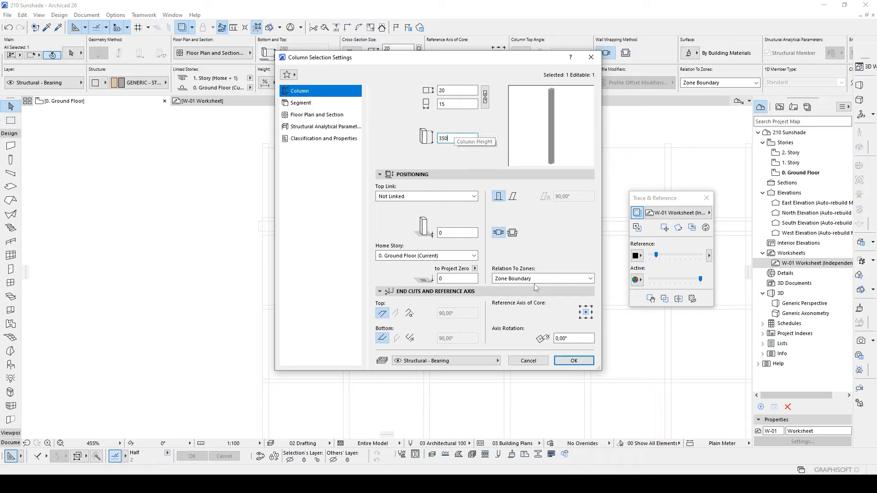
left_click(573, 360)
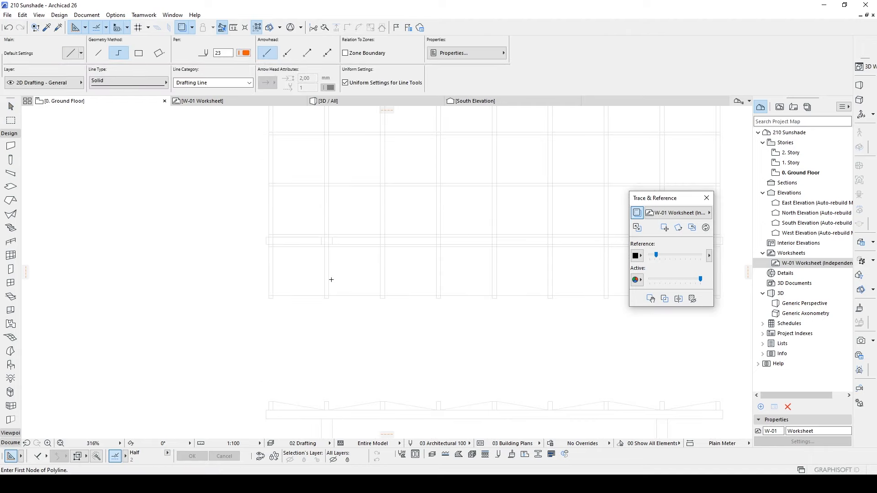
left_click(345, 254)
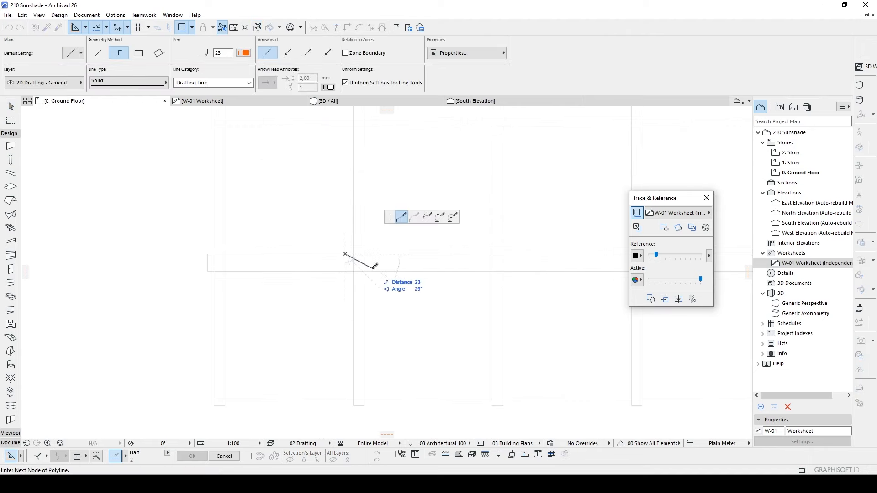
mouse_move(358, 263)
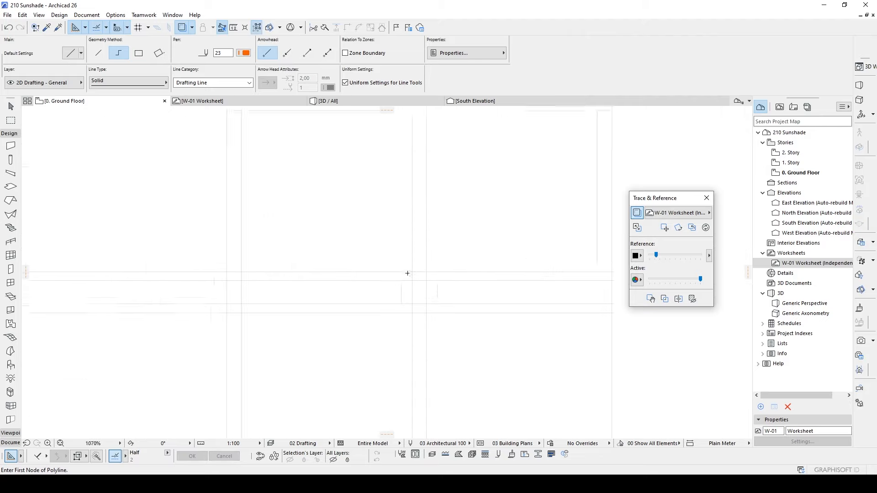
left_click(399, 284)
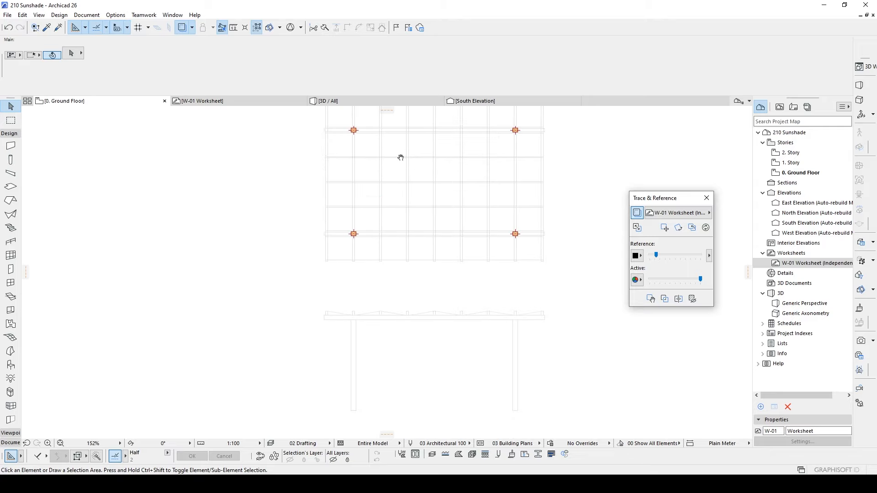
Step: Zoom in around one of the pergola columns on the floor plan
scroll("down", 3)
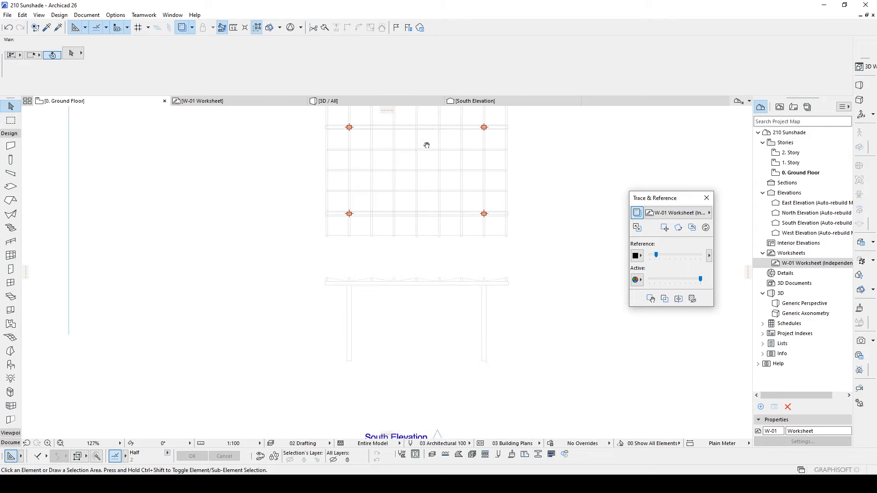
mouse_move(485, 166)
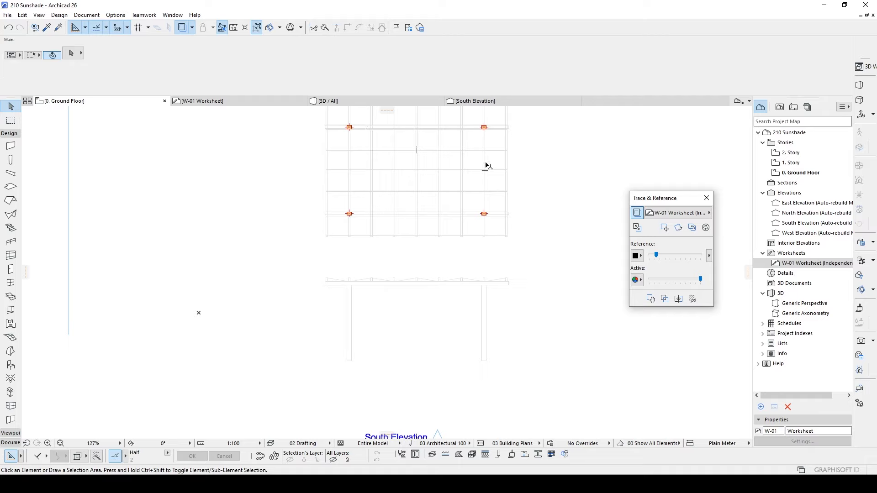
scroll("up", 3)
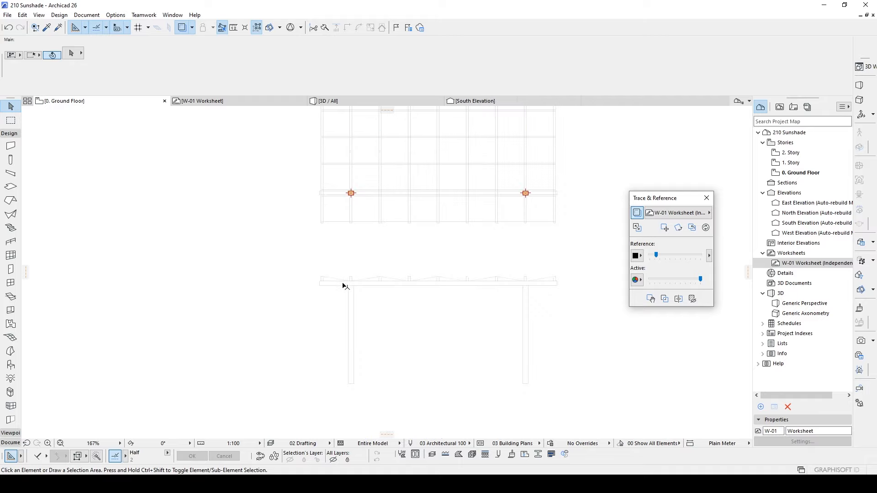
scroll("up", 3)
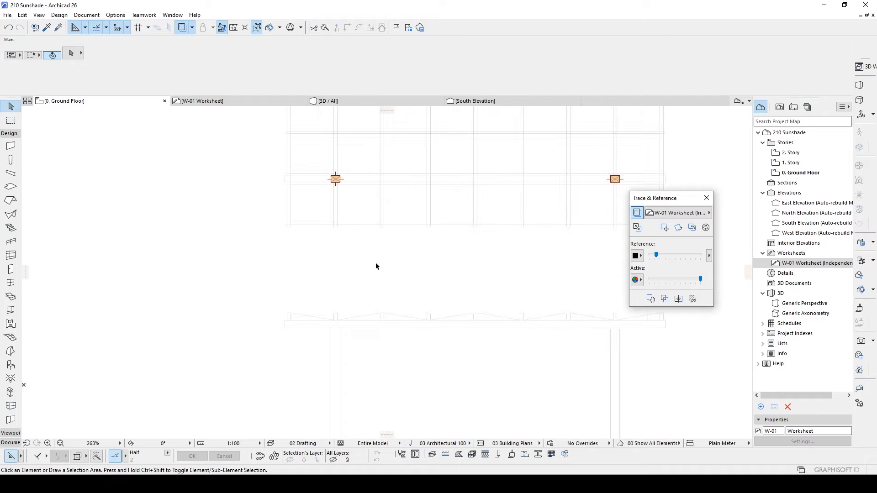
mouse_move(10, 172)
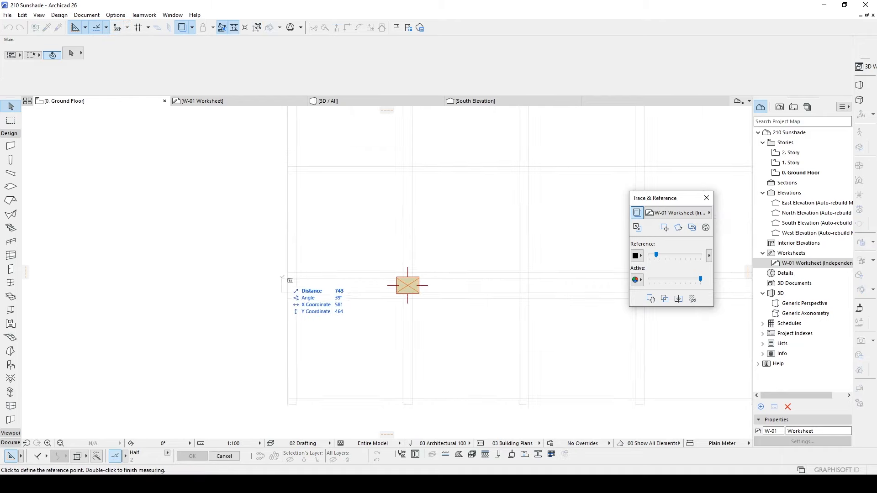
mouse_move(281, 282)
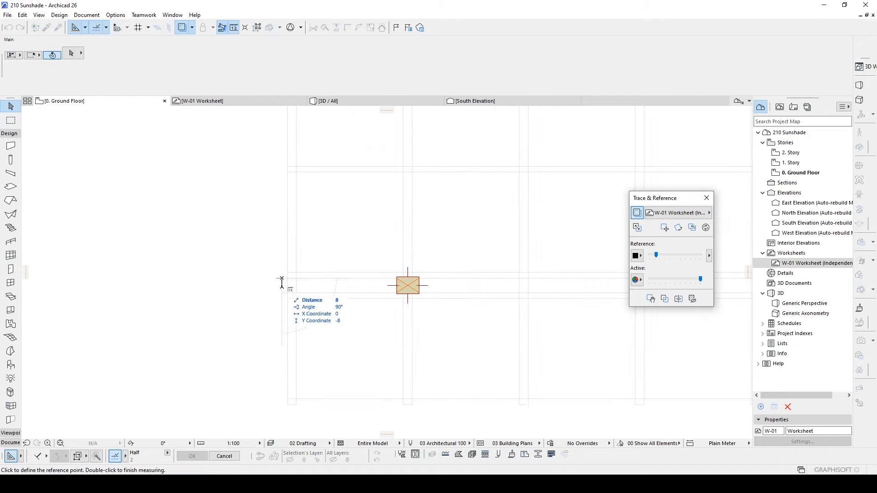
mouse_move(282, 291)
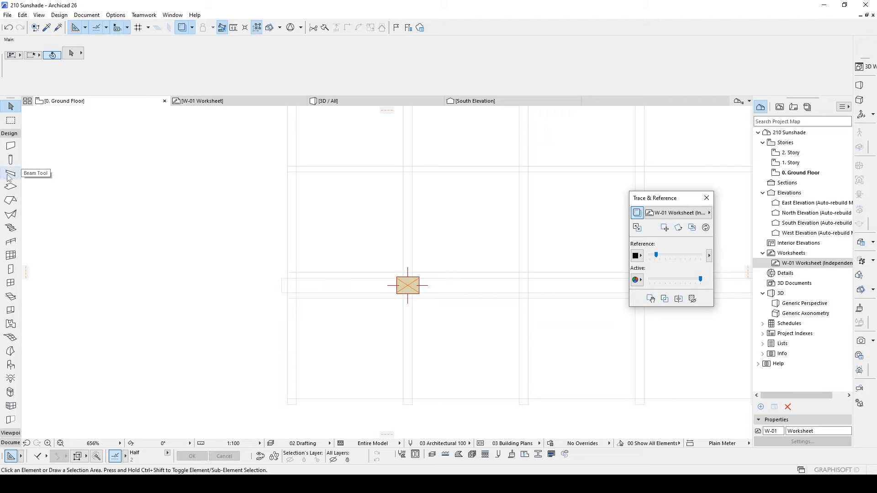
Step: Activate the Beam tool with a 16 × 8 cross-section in the Info Box
left_click(10, 174)
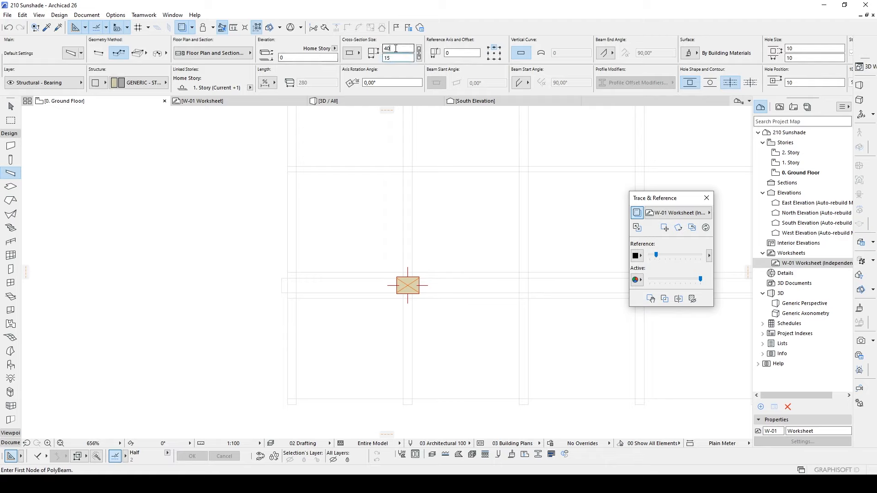
triple_click(387, 48)
type("16")
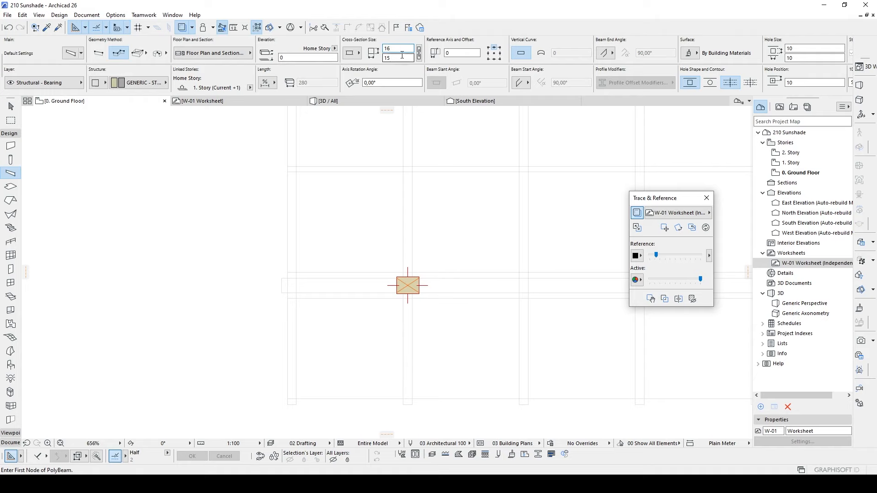
left_click(800, 173)
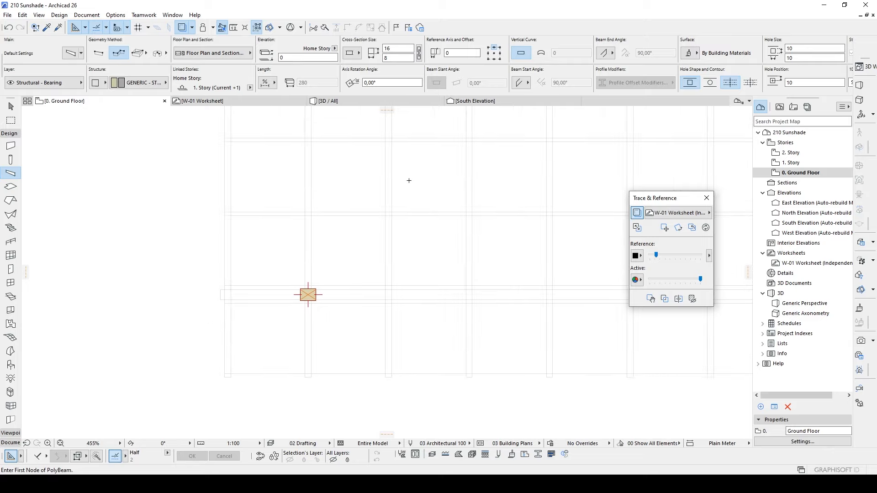
mouse_move(383, 255)
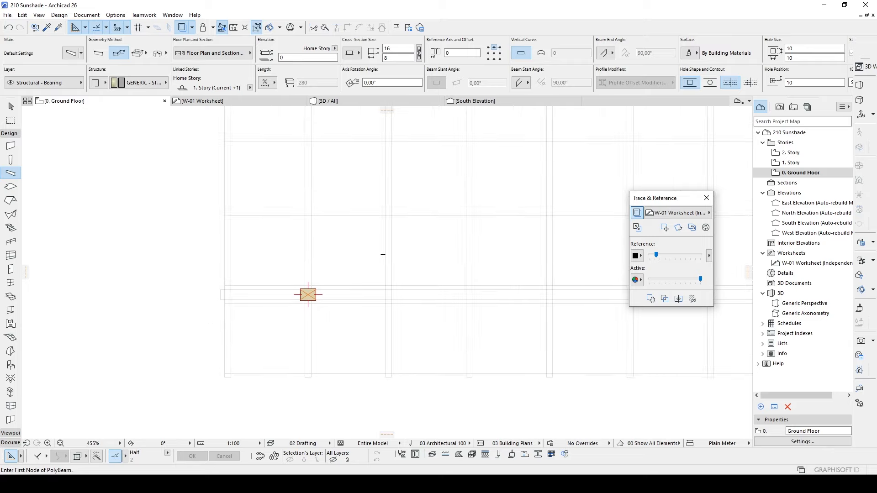
mouse_move(463, 43)
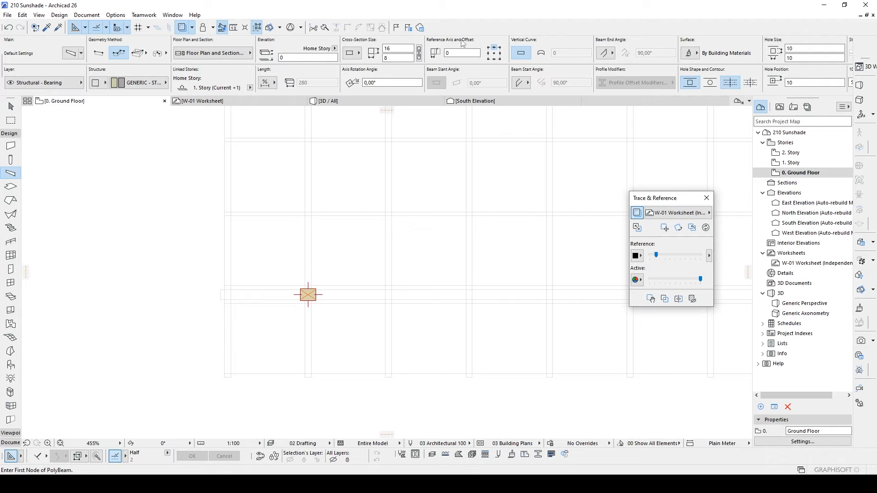
mouse_move(494, 50)
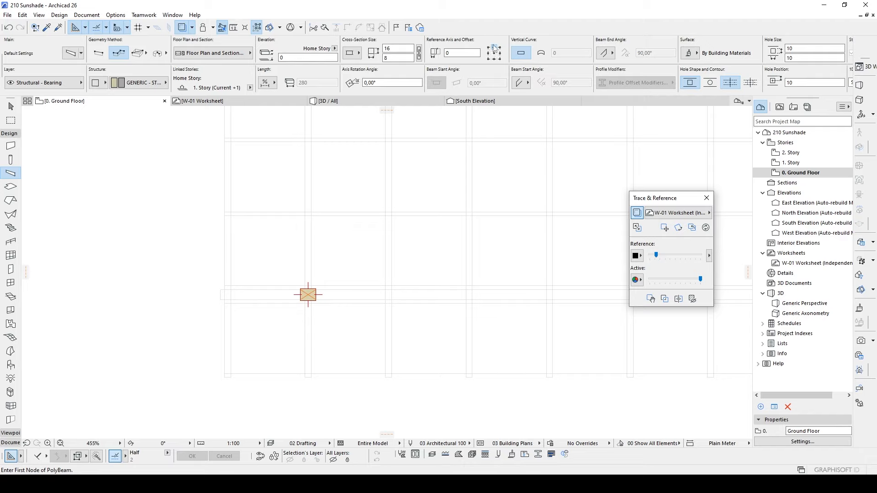
mouse_move(494, 52)
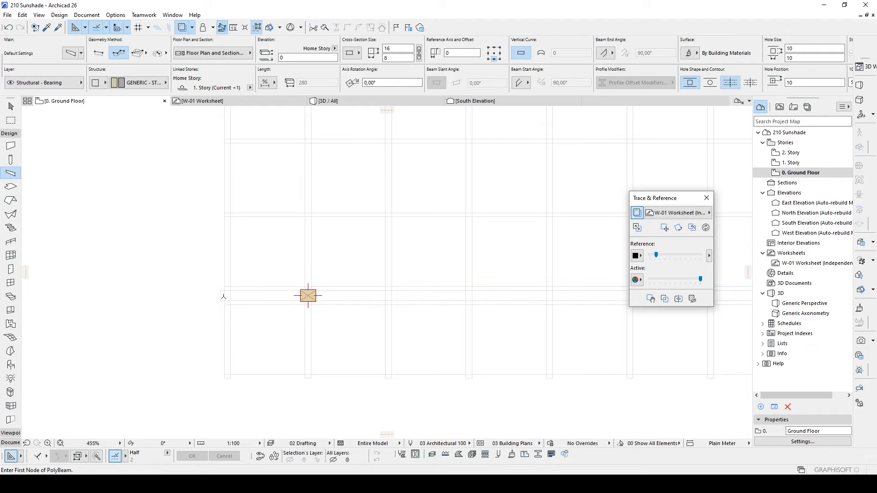
left_click(307, 296)
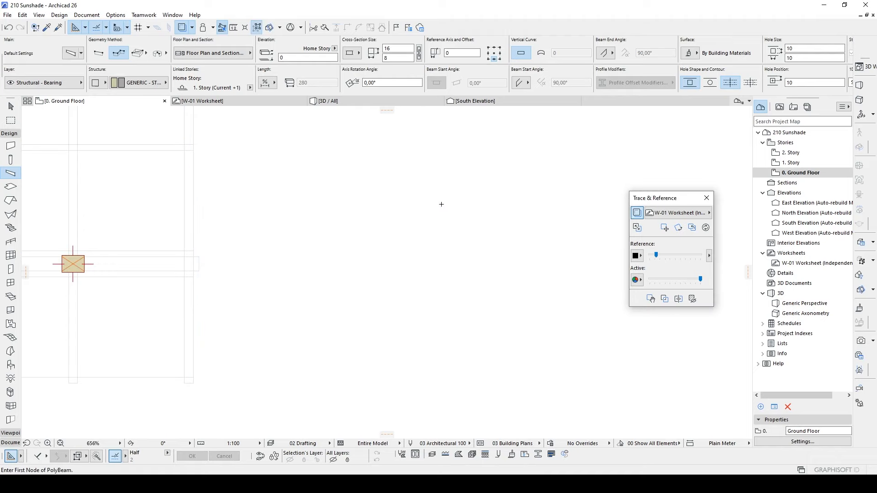
Step: Review the front beam between the columns in the 3D window
left_click(327, 100)
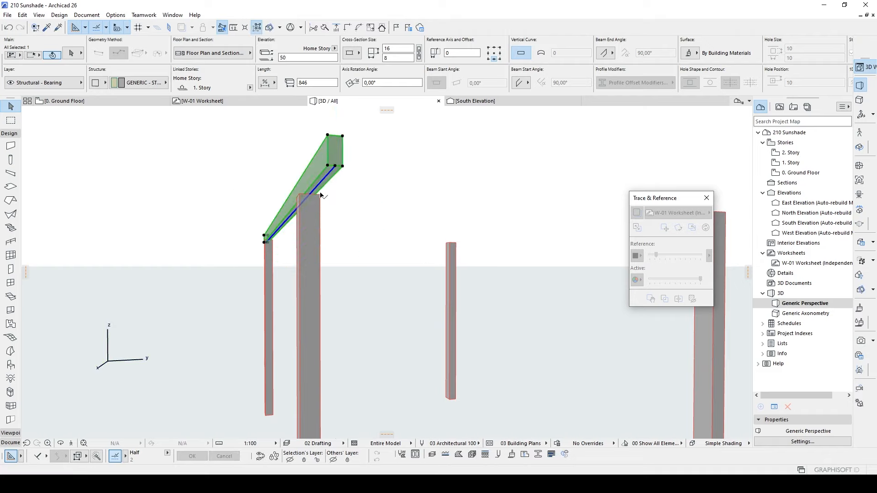
mouse_move(340, 241)
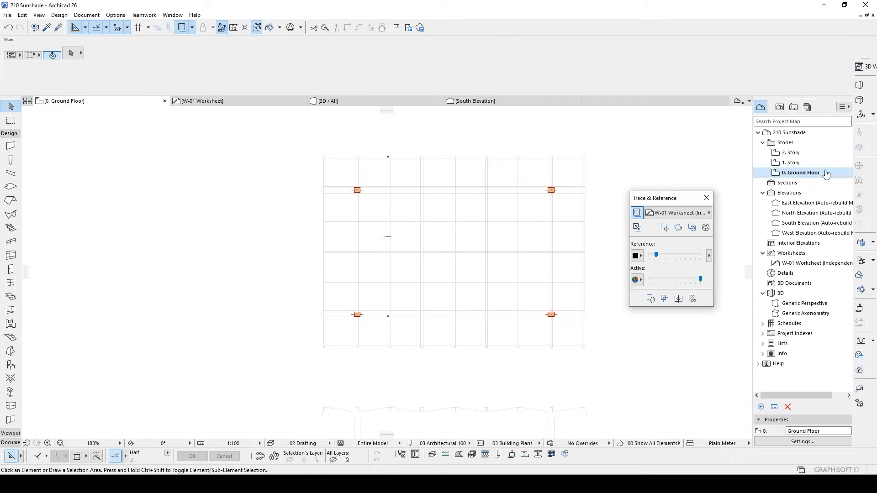
Step: Set the Story 1 beam to show on Home & One Story Up & Down, then view the Ground Floor
double_click(790, 162)
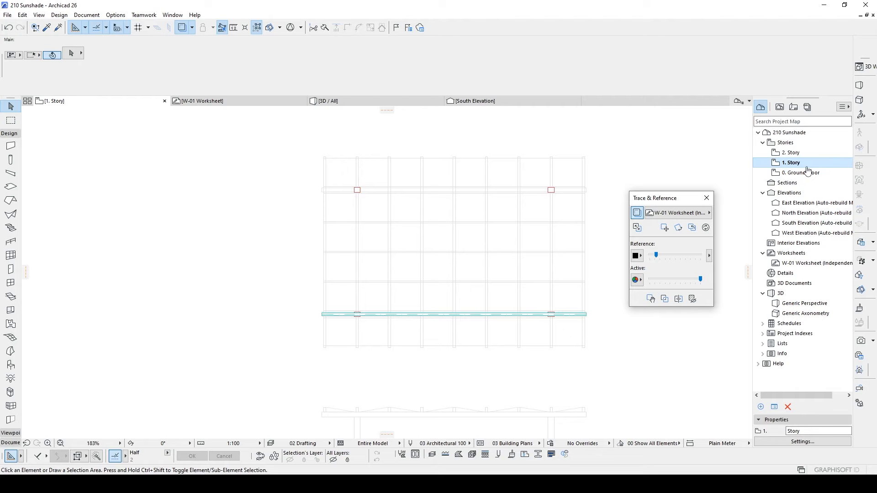
left_click(455, 315)
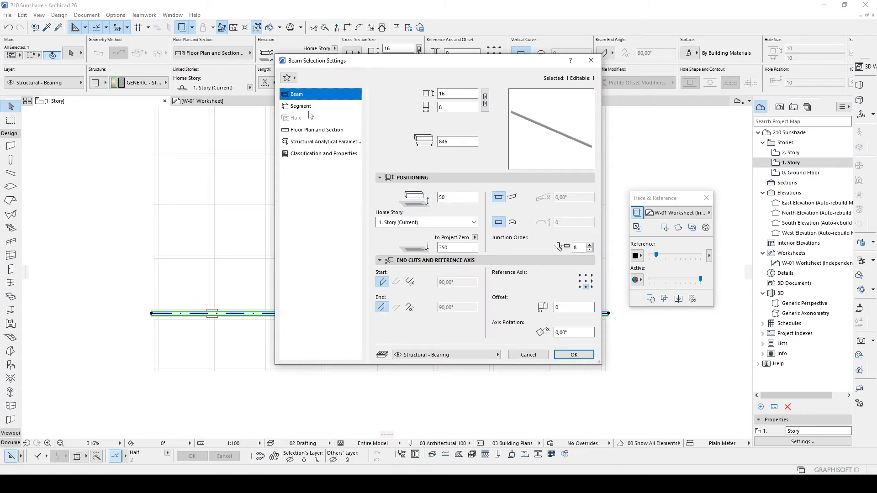
left_click(318, 129)
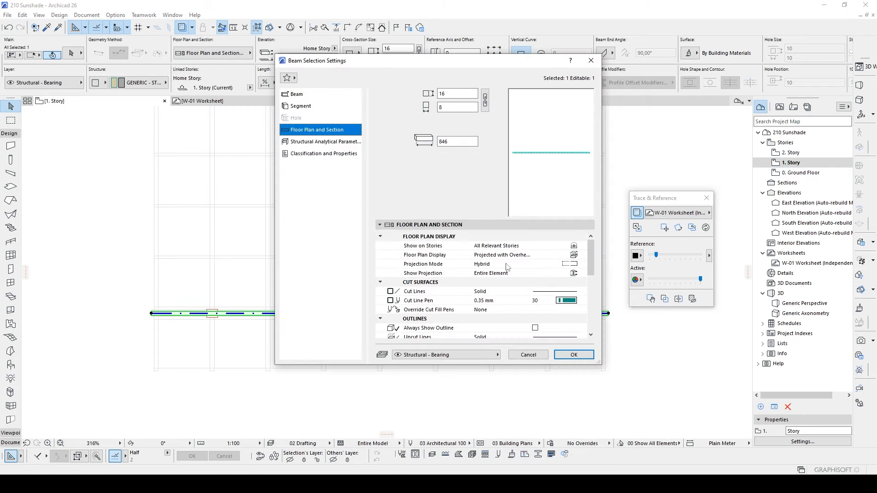
left_click(579, 246)
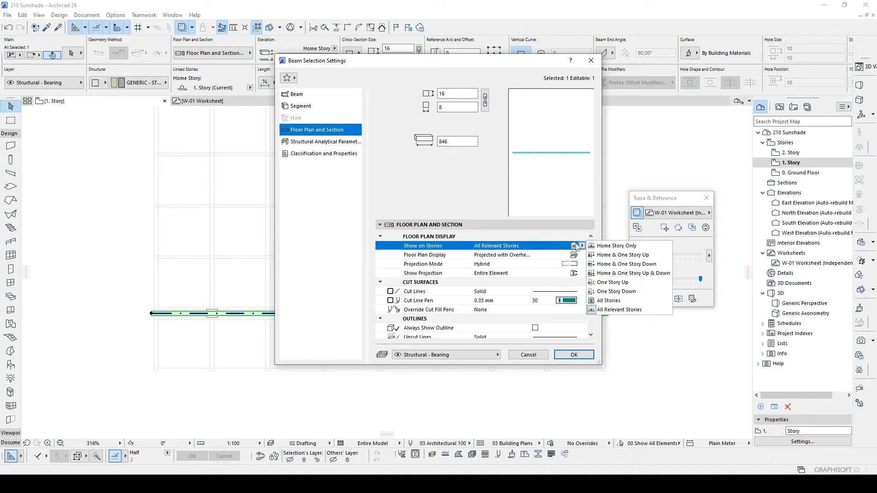
mouse_move(630, 273)
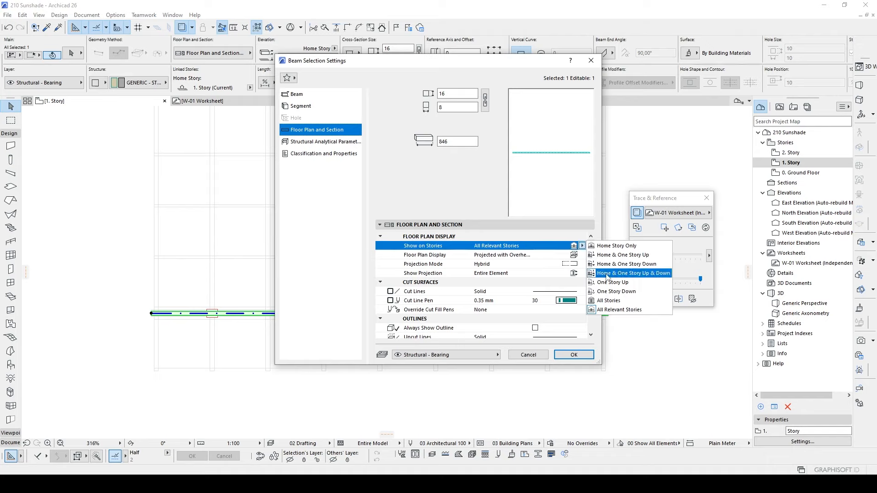
mouse_move(626, 263)
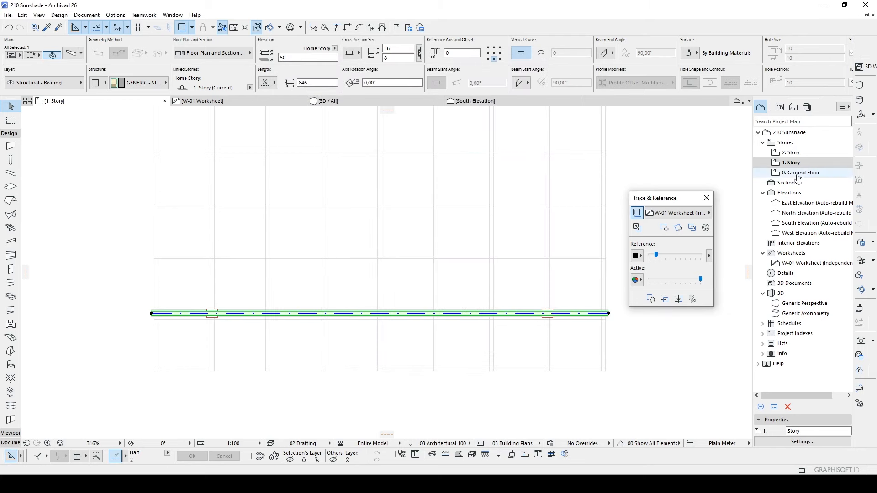
double_click(799, 172)
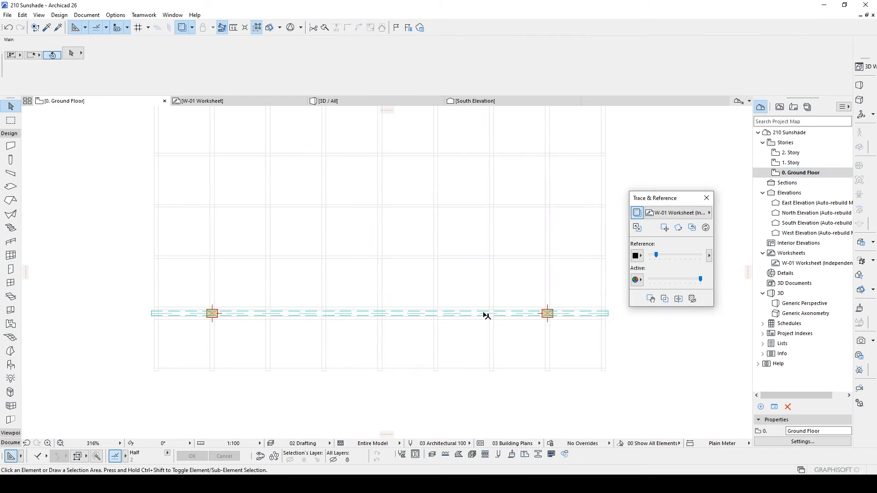
Step: Multiply-copy the front beam onto the rear columns and verify both beams in 3D
left_click(380, 314)
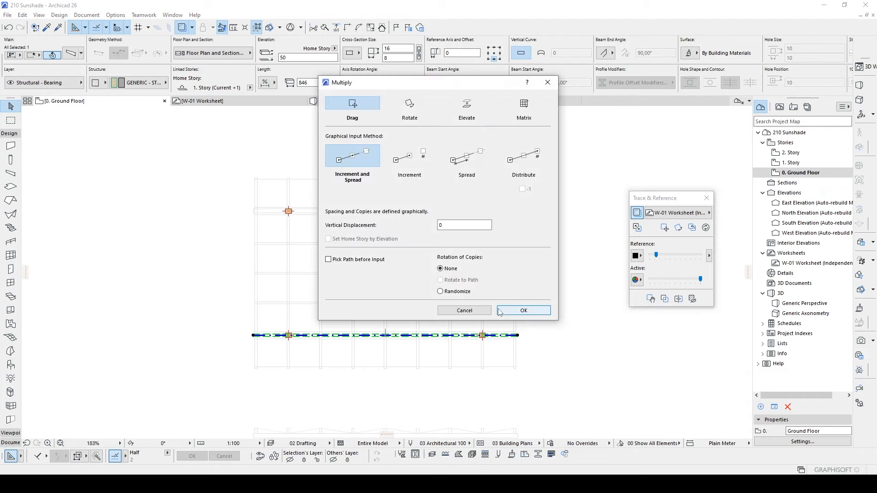
mouse_move(428, 266)
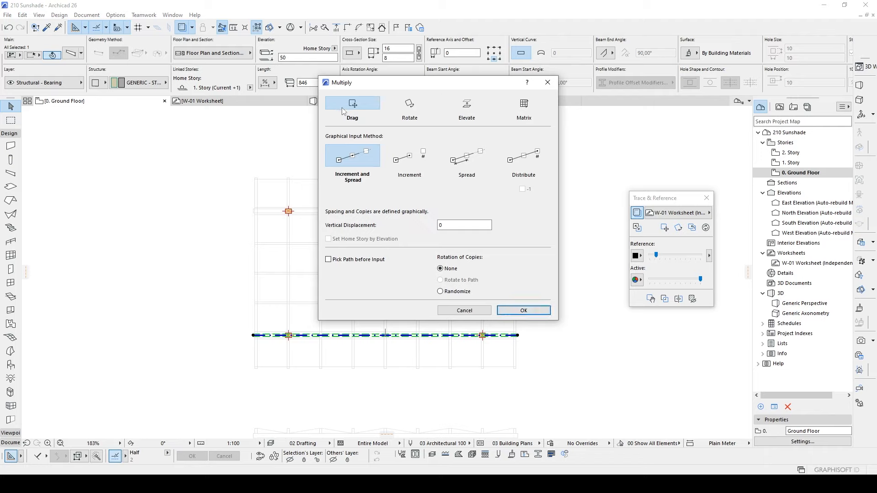
mouse_move(357, 159)
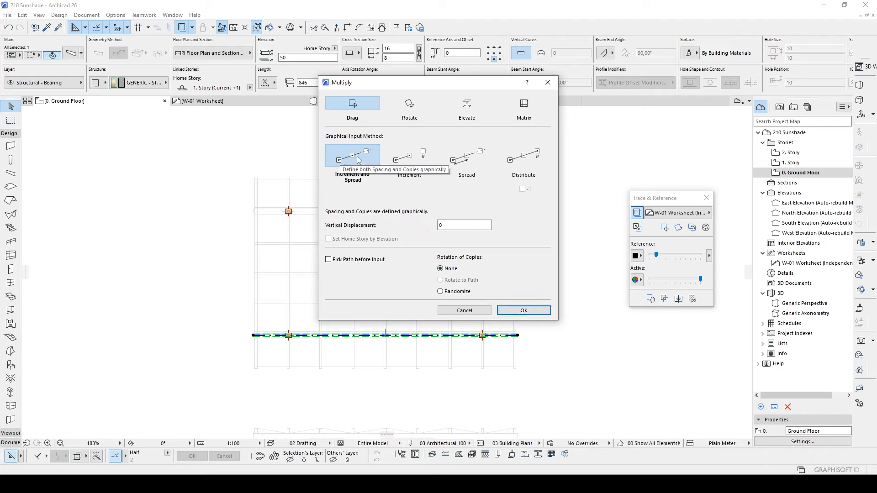
left_click(522, 311)
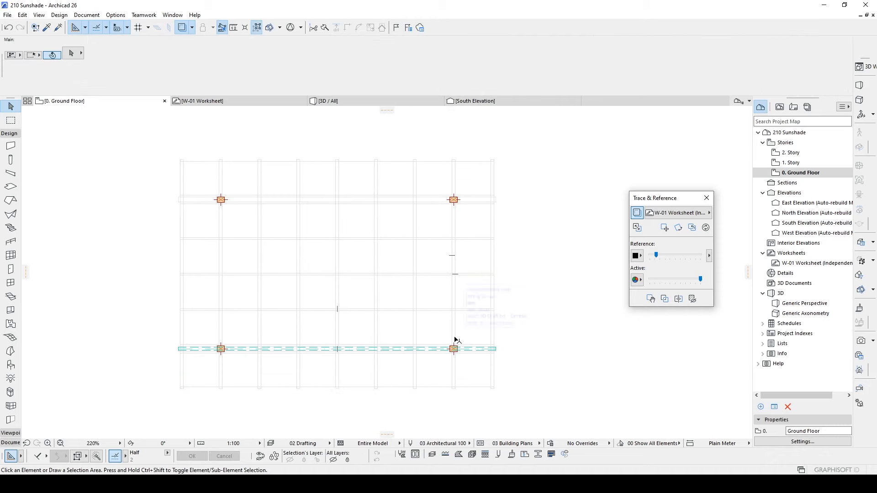
left_click(336, 348)
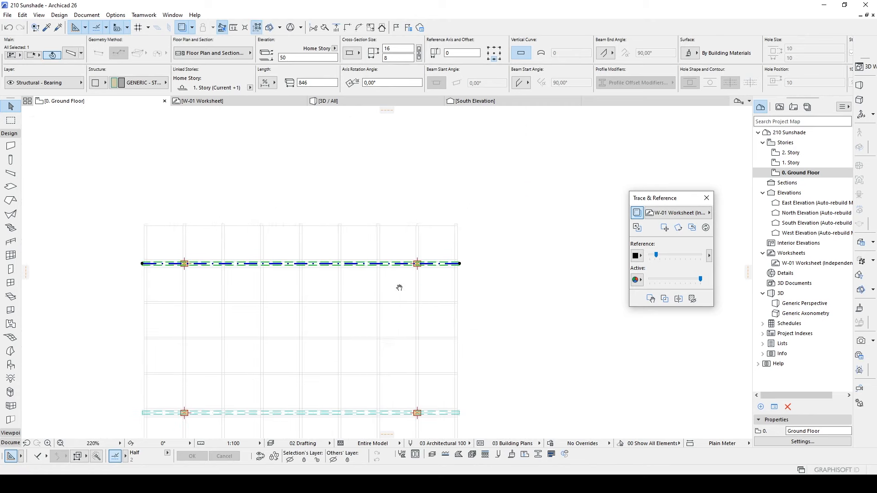
left_click(327, 100)
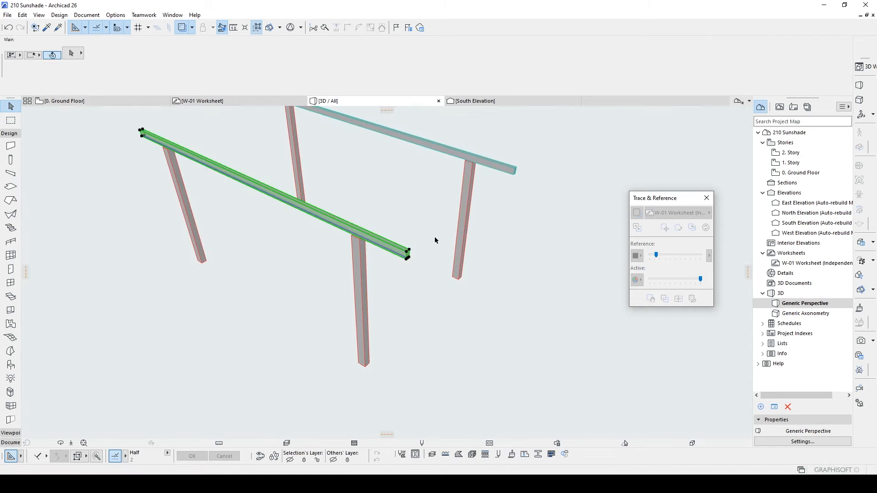
left_click(63, 101)
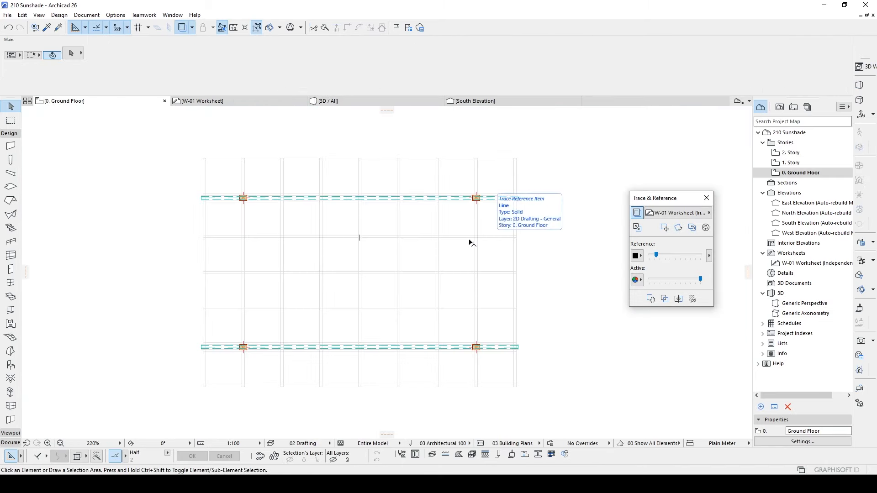
mouse_move(350, 248)
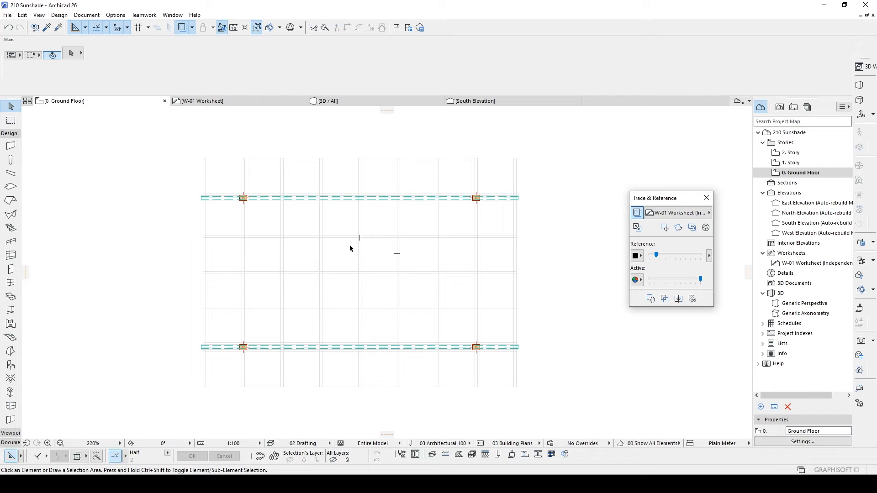
Step: Start a perpendicular beam at the left end resting above the two main beams
scroll("down", 3)
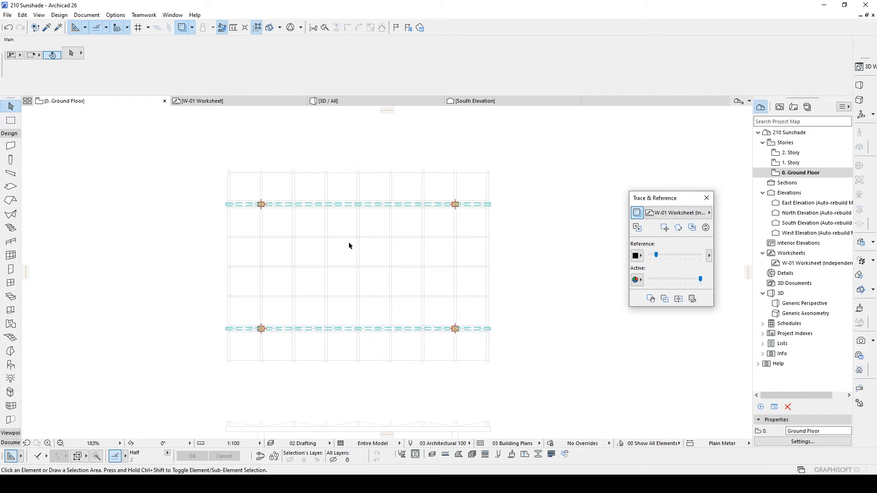
mouse_move(317, 246)
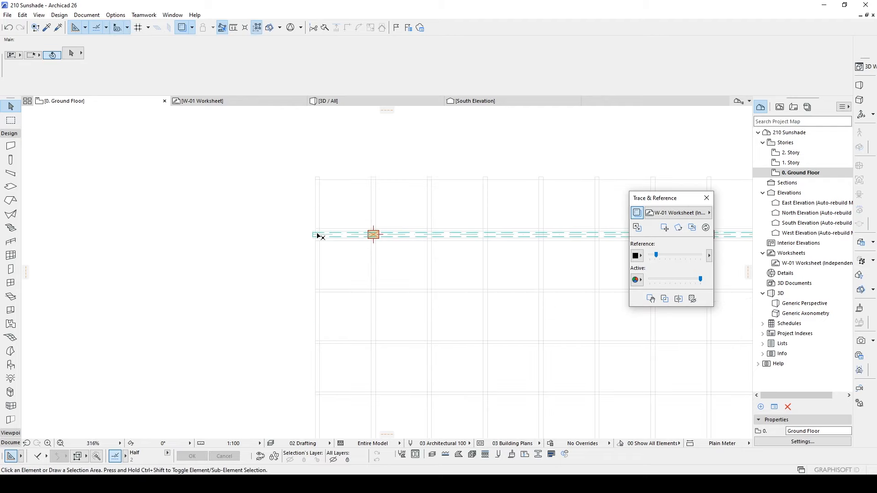
left_click(10, 172)
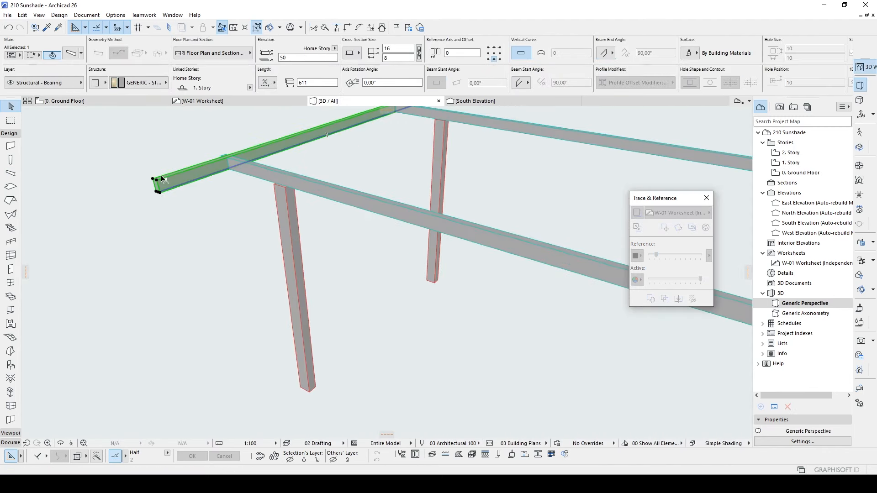
mouse_move(283, 174)
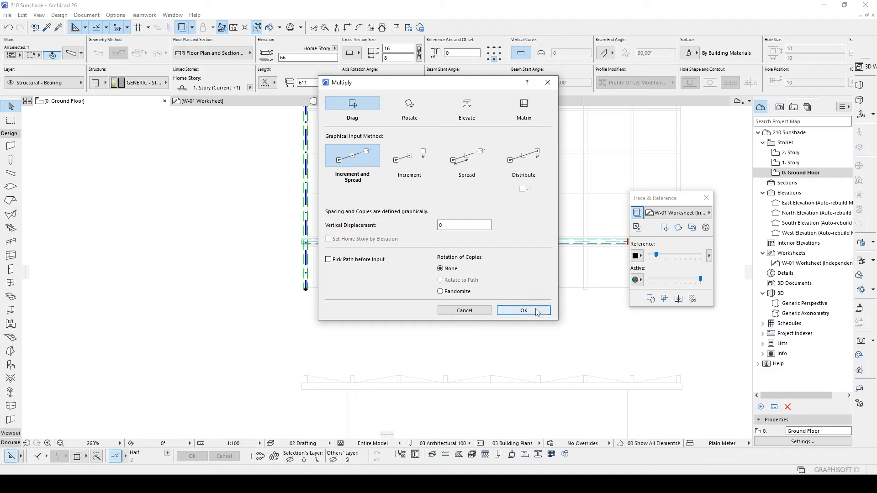
Step: Confirm the Multiply settings to repeat the crossing beam as evenly spaced rafters
left_click(523, 310)
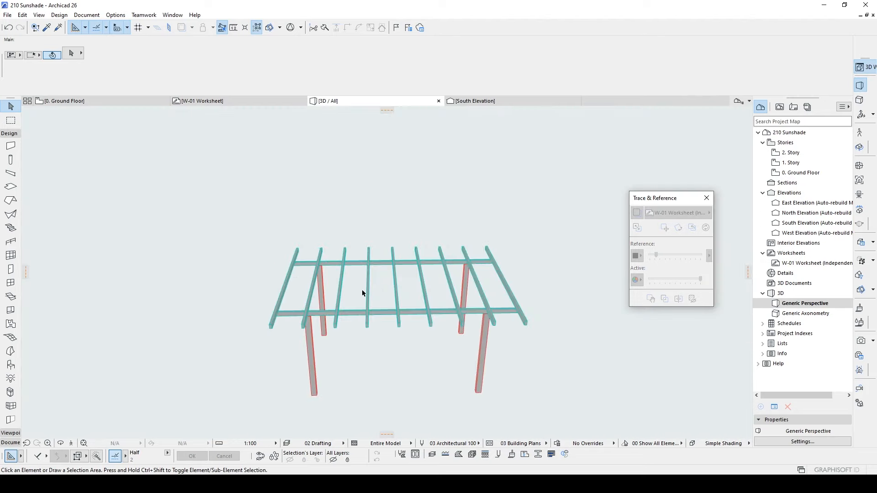
mouse_move(389, 311)
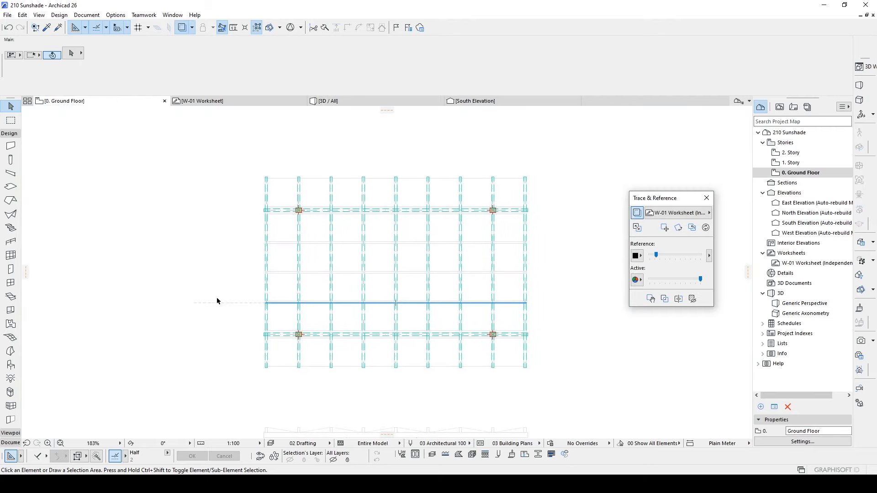
Step: Set the Shell tool to build from a drawn profile at thickness 1 and start the first node
left_click(10, 213)
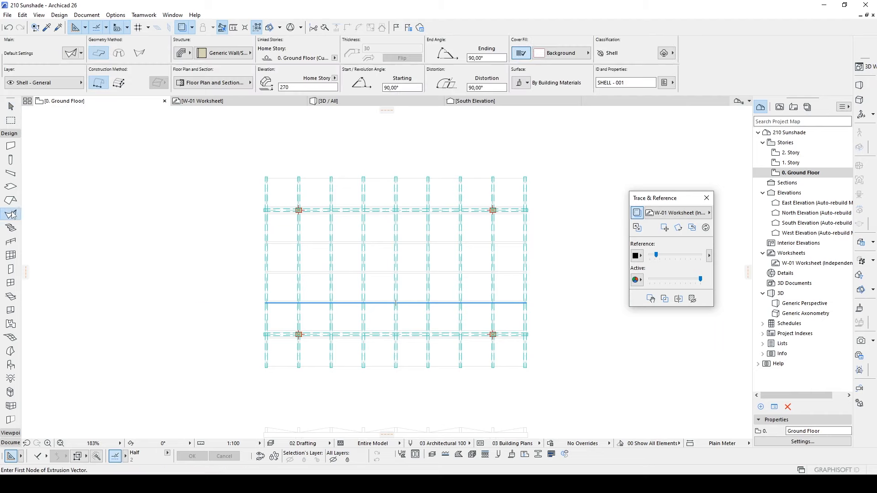
left_click(182, 52)
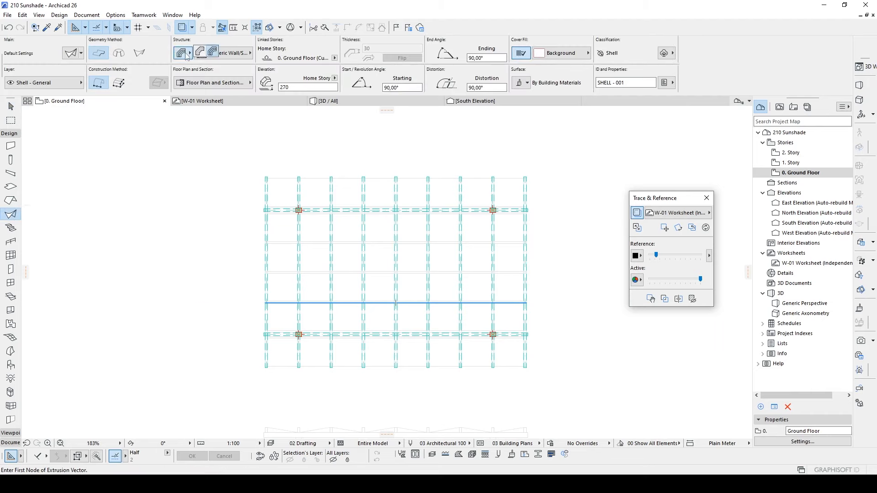
left_click(181, 53)
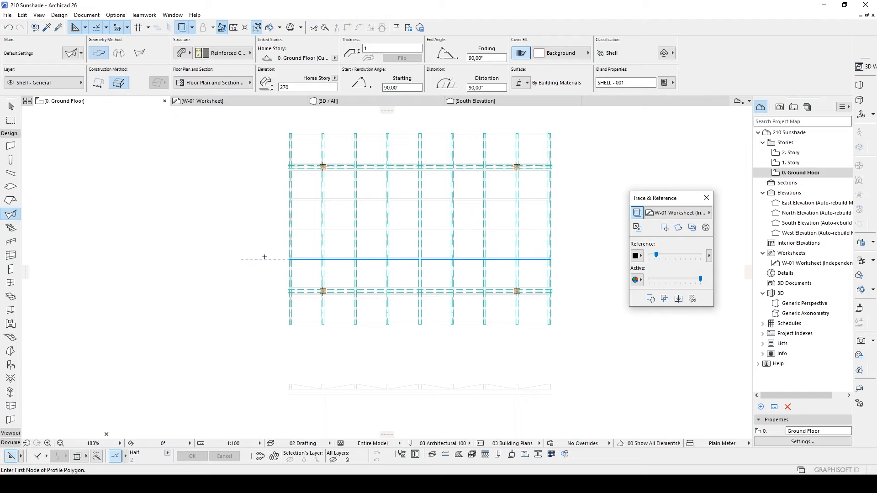
scroll("up", 3)
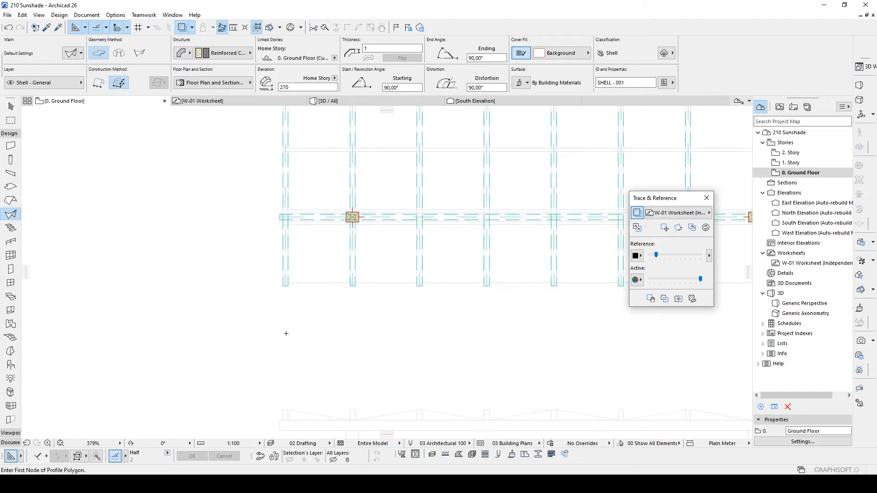
left_click(324, 101)
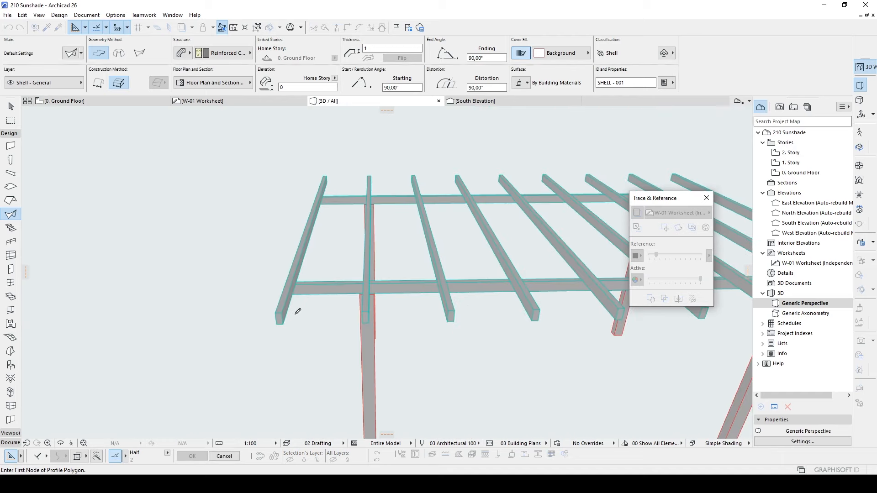
Step: Place the shell profile points at the rafter end for an extrusion about 27 long
left_click(285, 316)
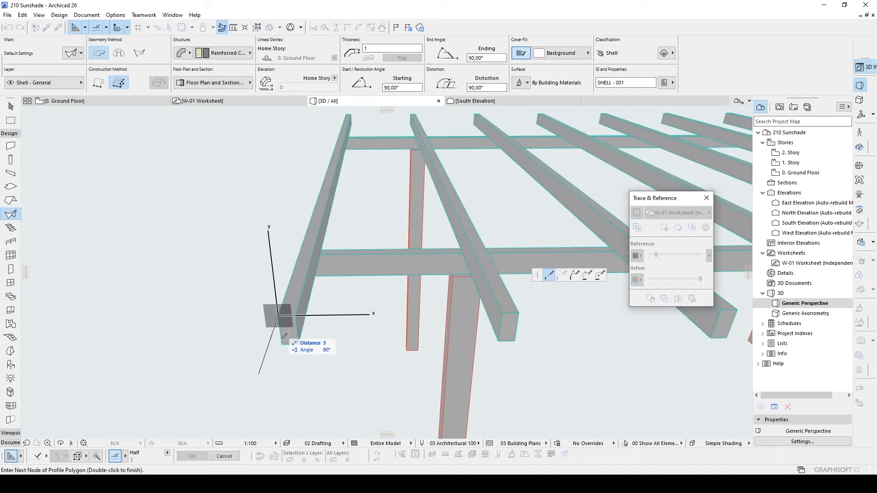
left_click(298, 314)
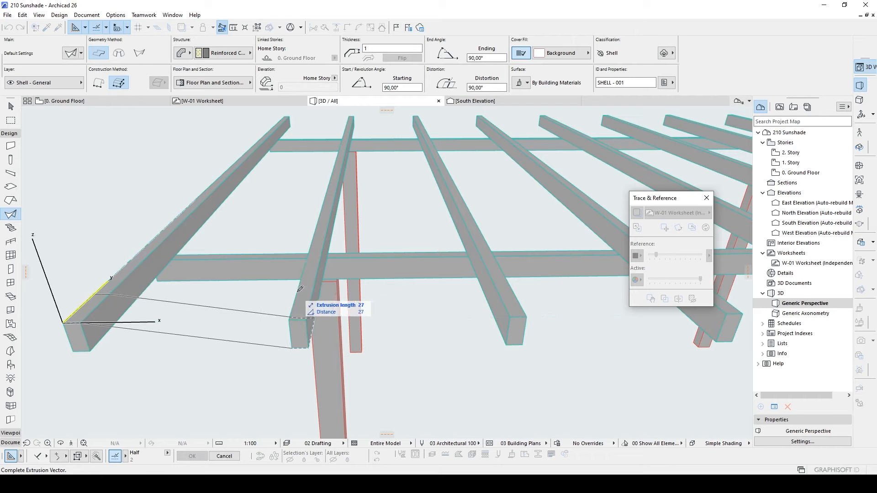
mouse_move(334, 290)
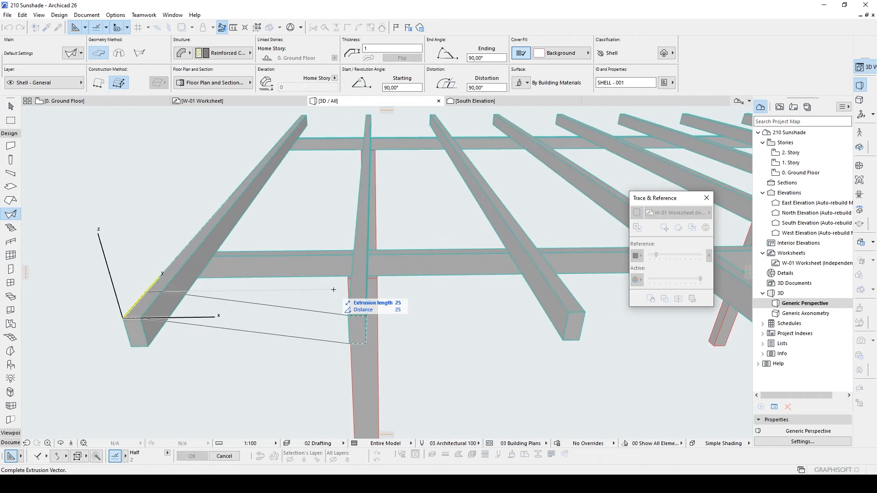
mouse_move(338, 281)
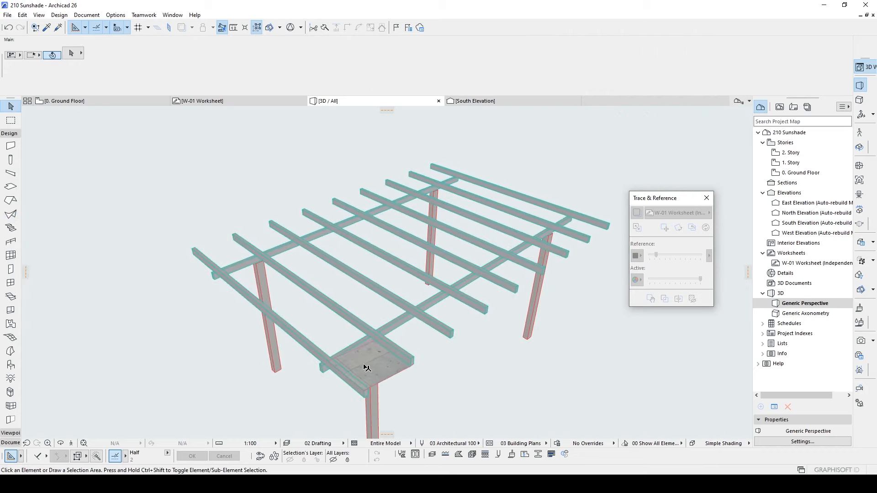
Step: Override the selected shell's middle surface with Paint - Cadmium Yellow and confirm
left_click(364, 359)
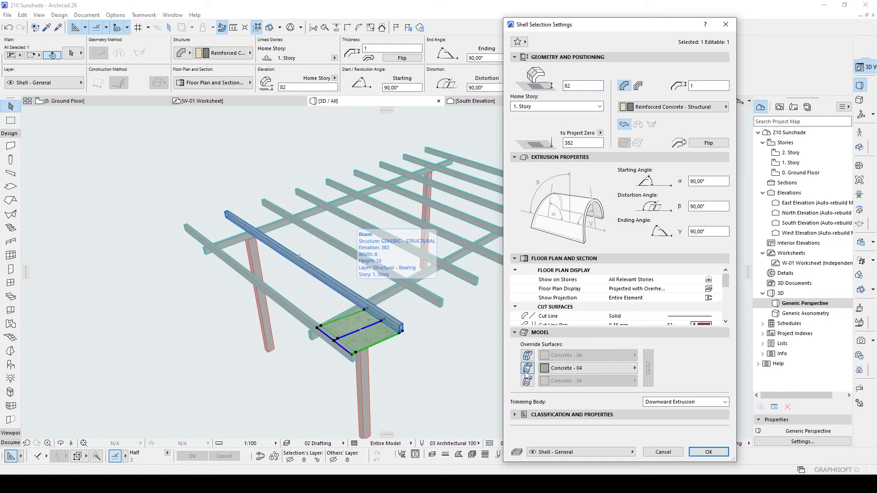
left_click(634, 367)
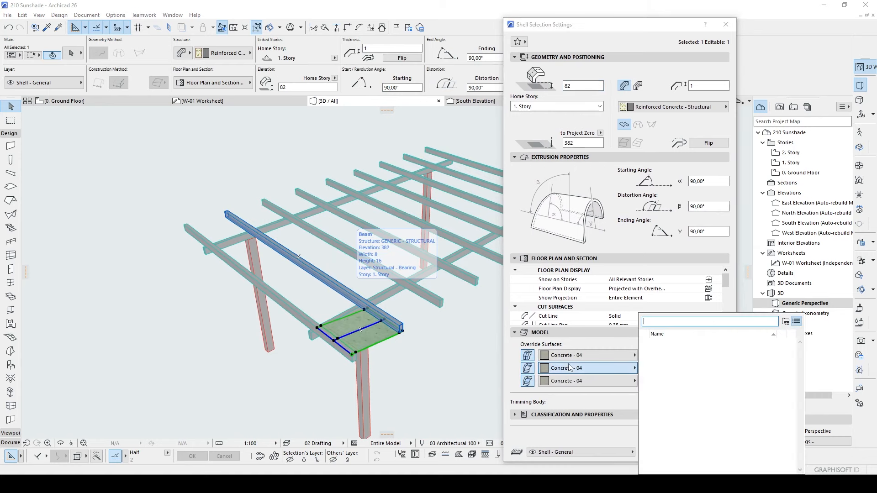
left_click(635, 368)
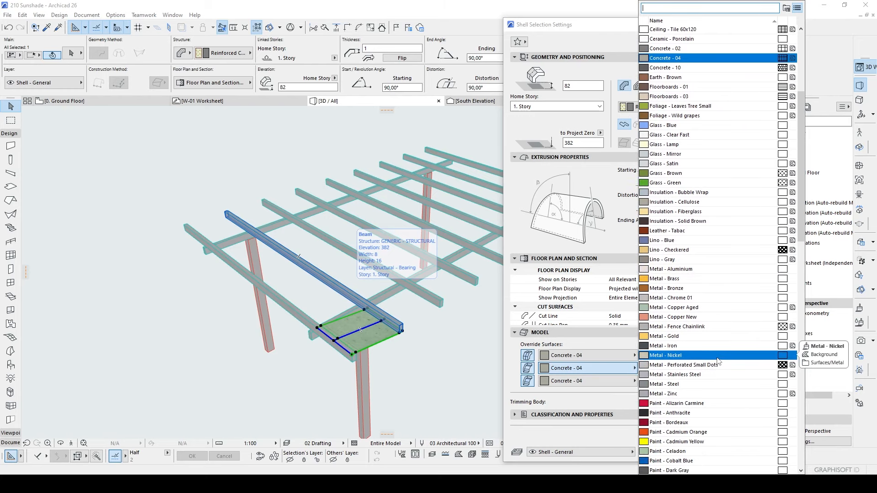
type("ye")
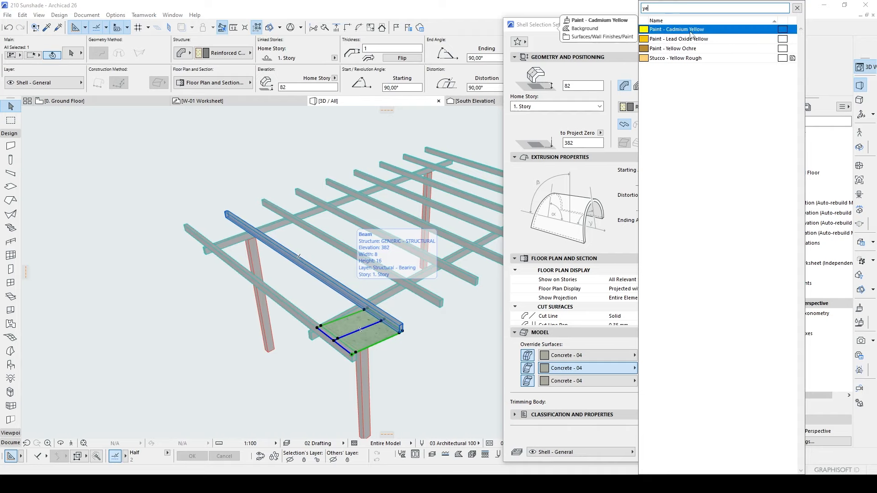
left_click(677, 28)
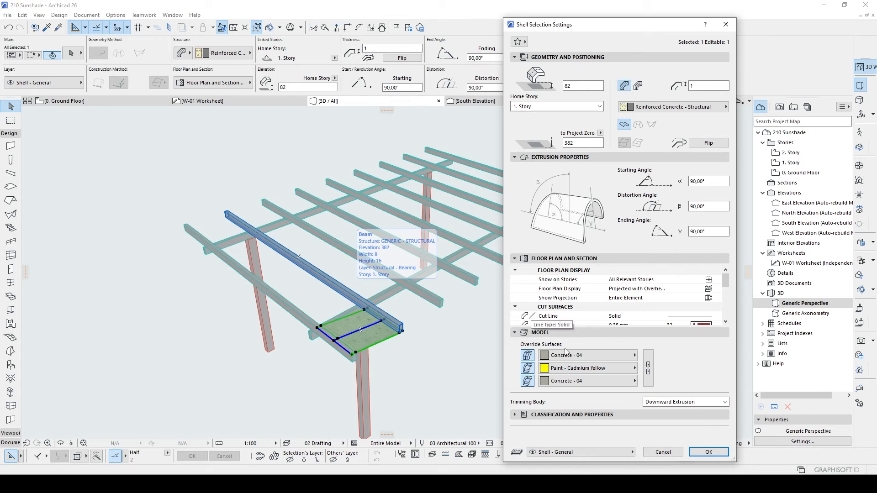
left_click(708, 452)
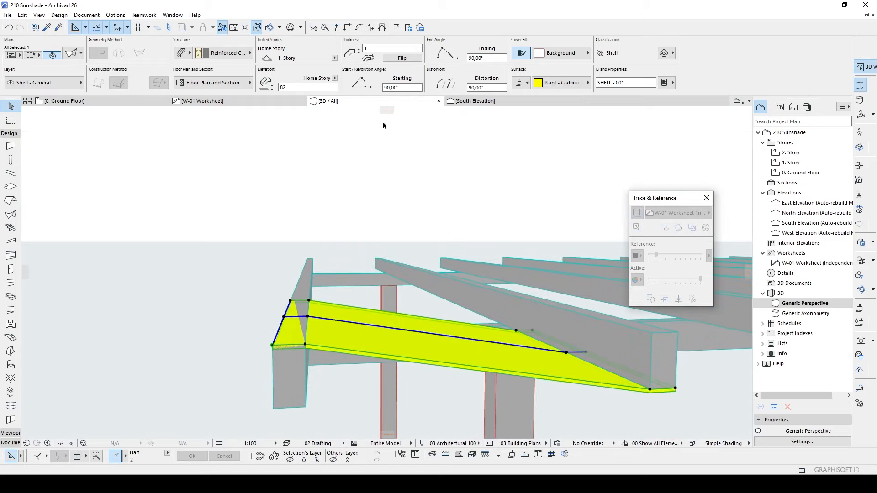
mouse_move(384, 110)
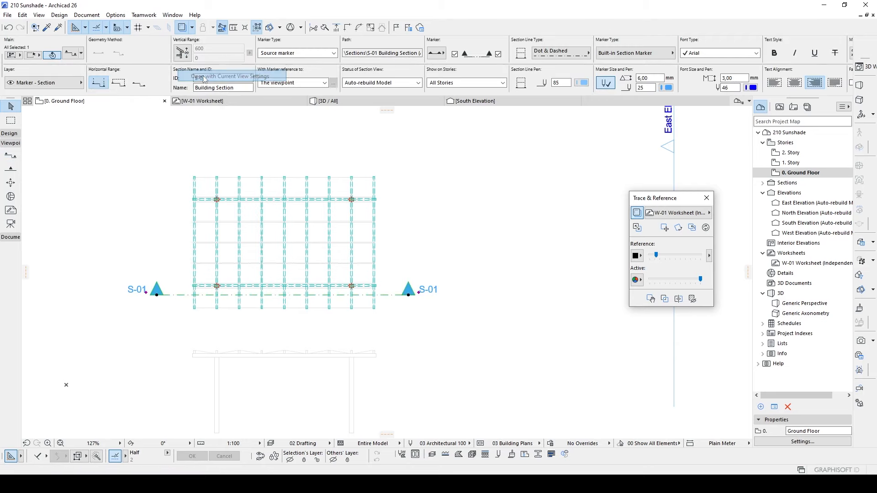
Step: Open the new S-01 building section with current view settings
left_click(230, 76)
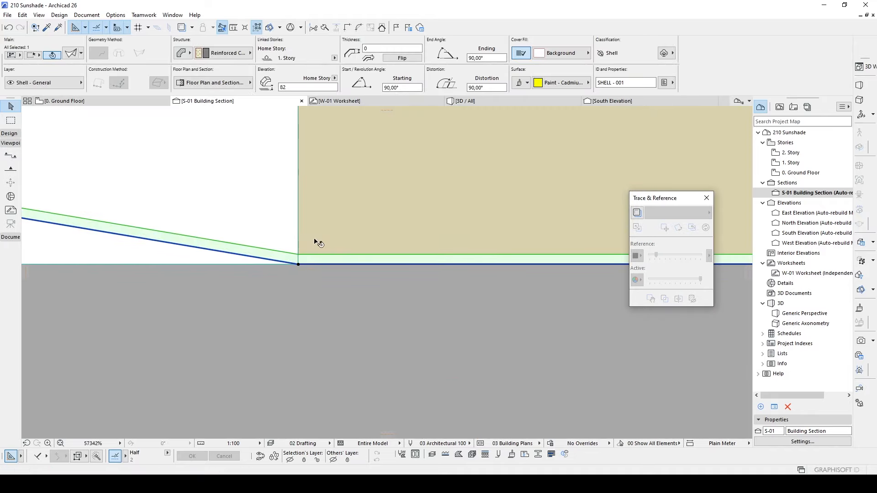
Step: Reposition the shell profile's end node so it slopes down between two rafters
left_click(298, 263)
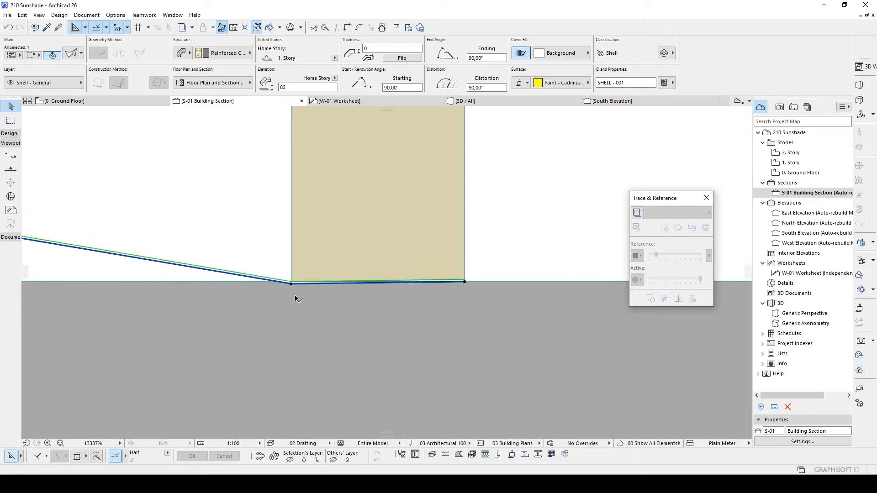
left_click(290, 284)
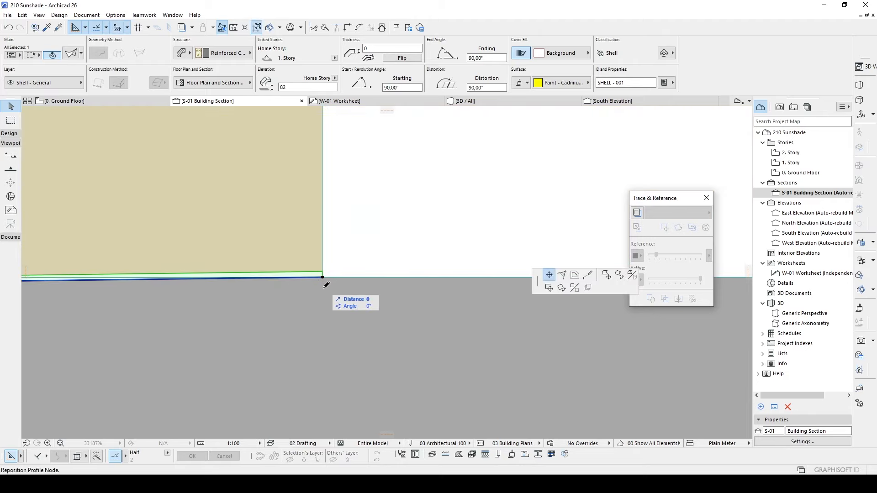
mouse_move(326, 290)
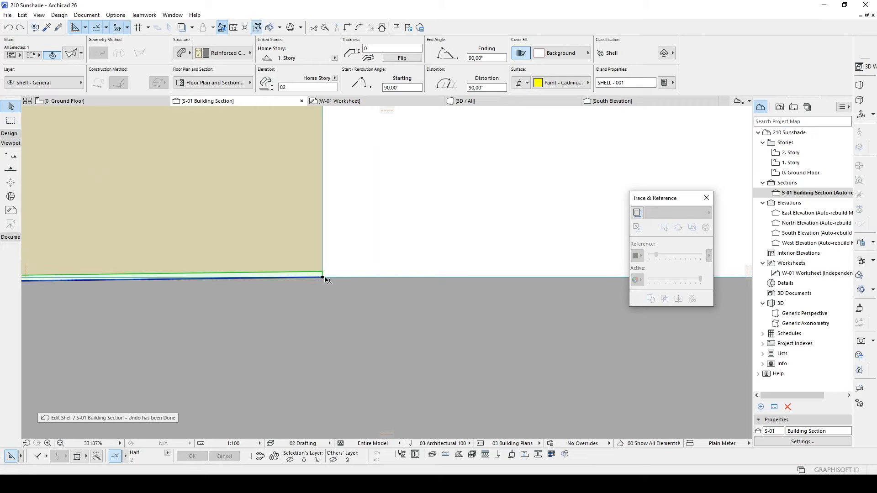
left_click(323, 279)
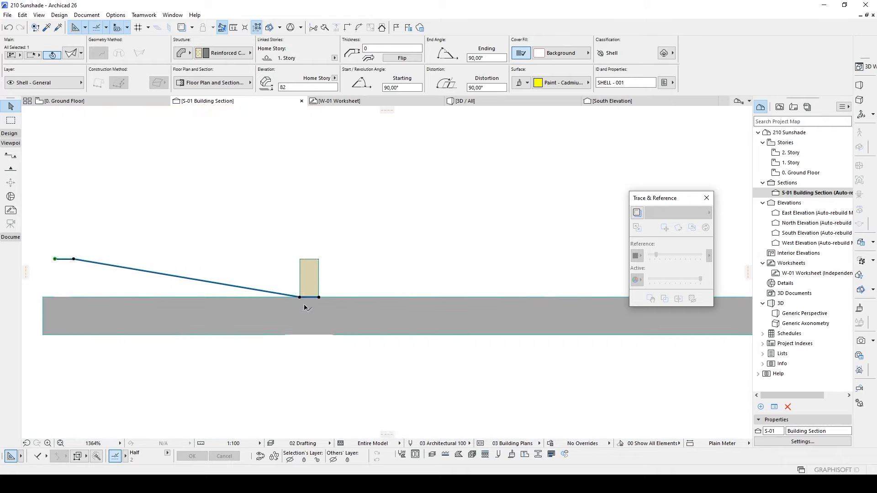
scroll("down", 3)
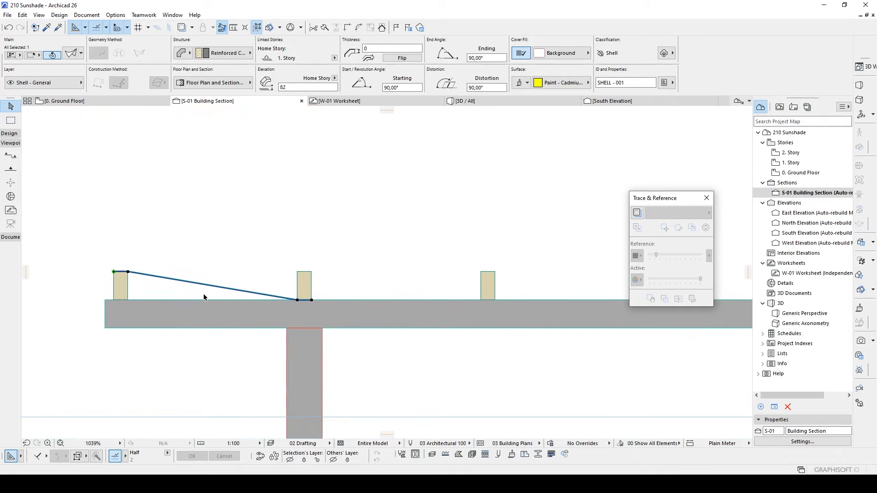
mouse_move(160, 282)
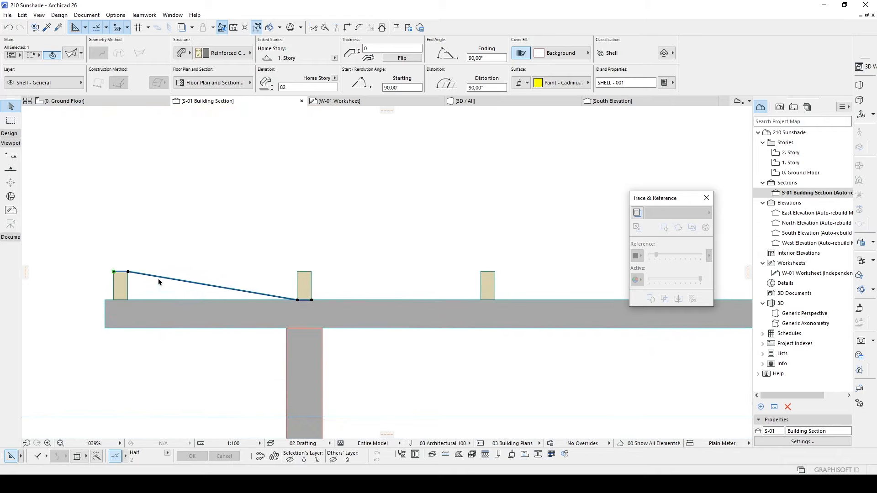
mouse_move(145, 237)
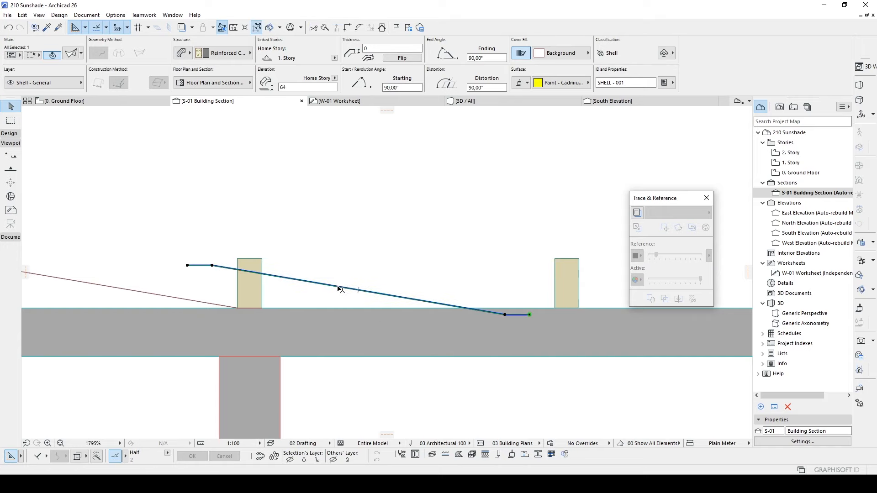
mouse_move(339, 289)
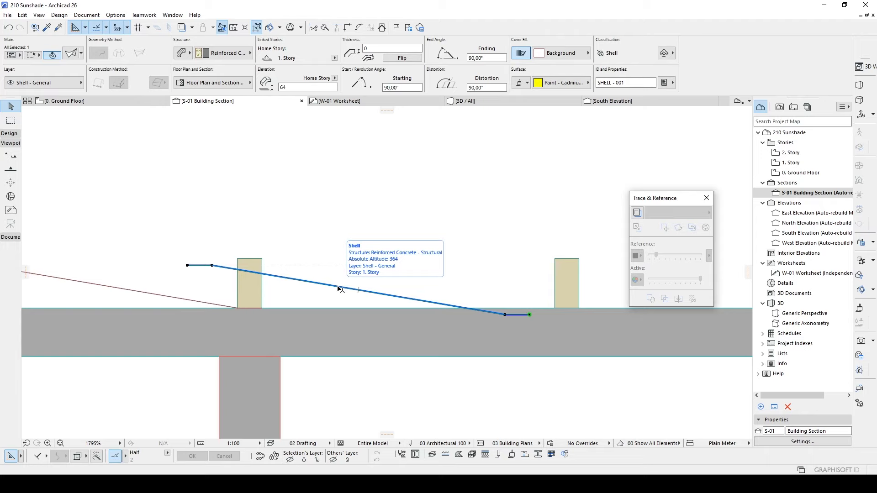
Step: Mirror a copy of the sloped shell so the two profiles form a V between rafters
right_click(339, 289)
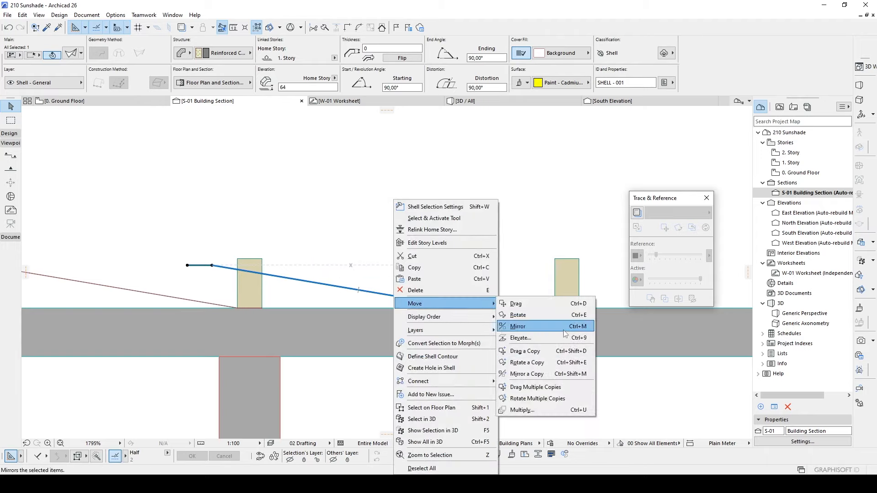
mouse_move(520, 331)
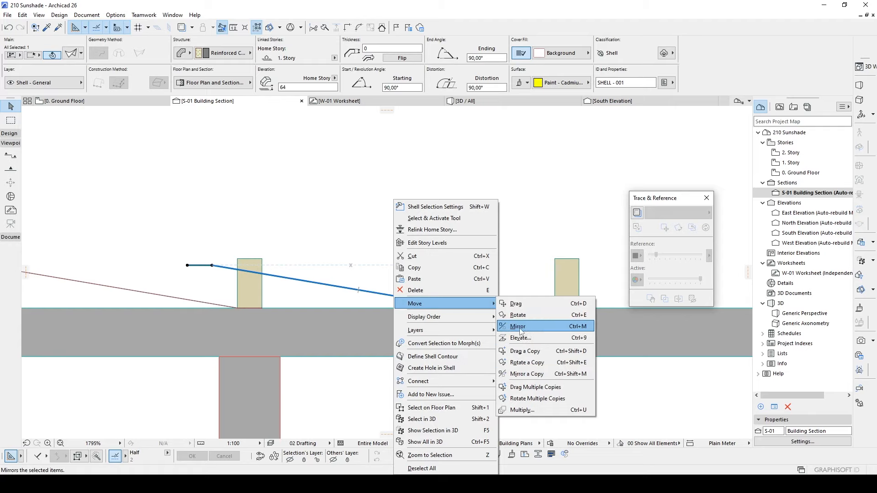
left_click(517, 326)
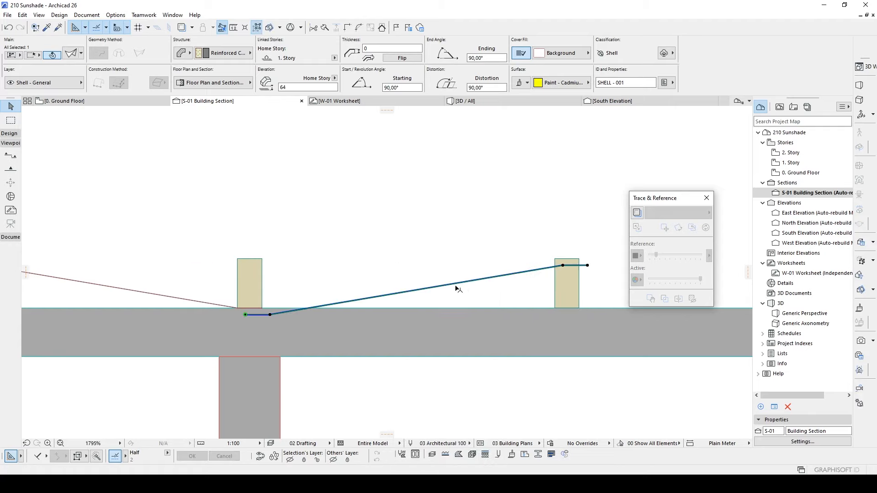
scroll("up", 3)
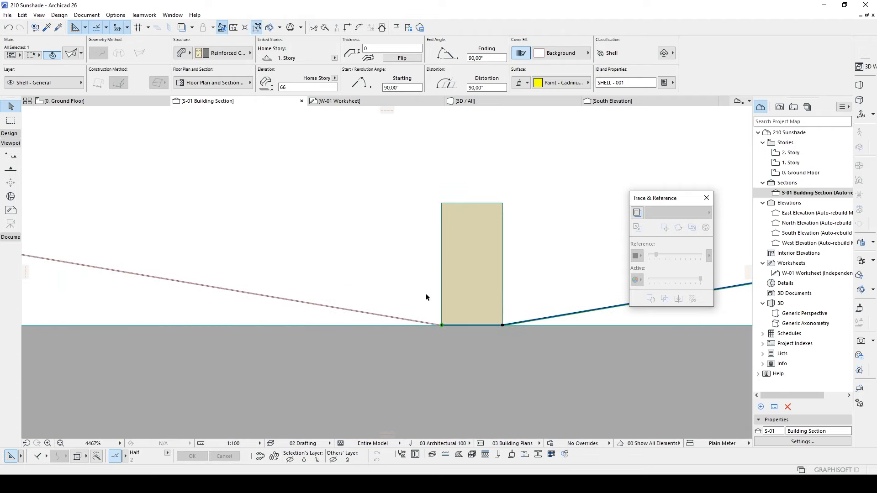
mouse_move(422, 304)
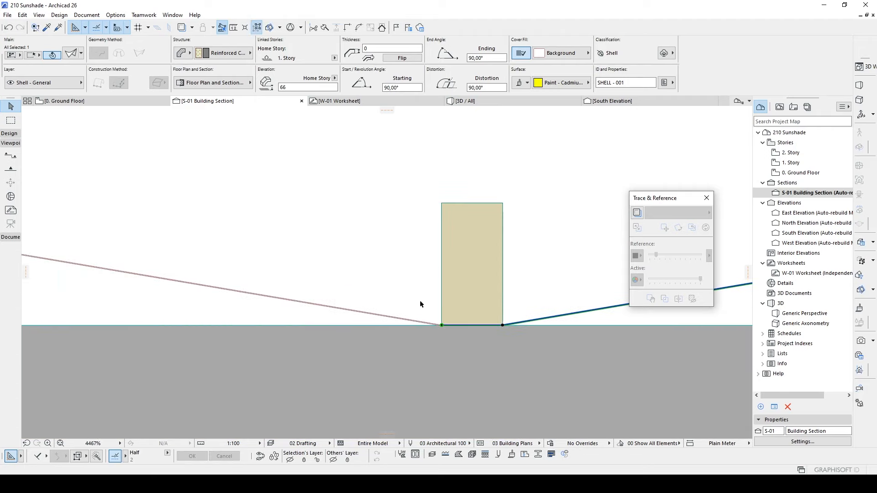
left_click(442, 324)
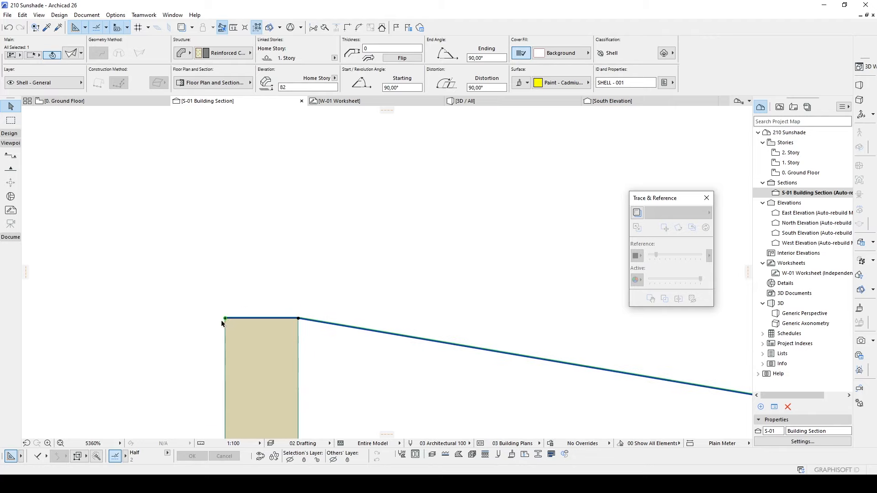
left_click(225, 319)
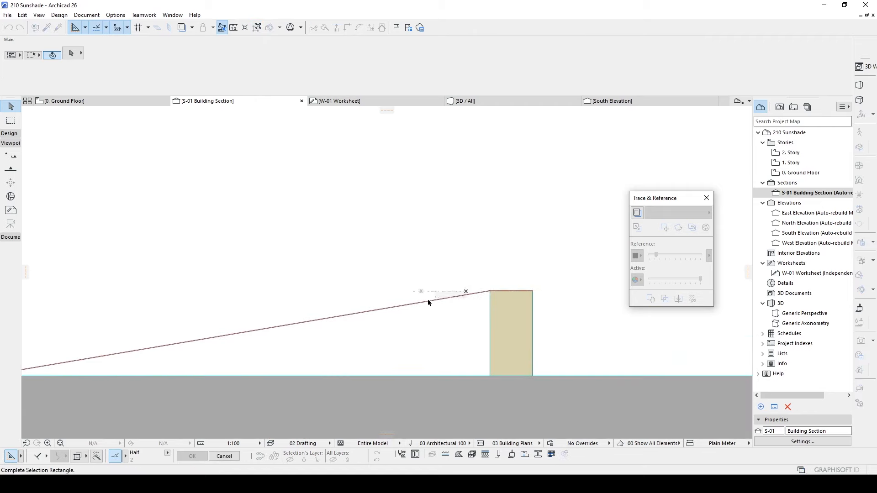
left_click(490, 291)
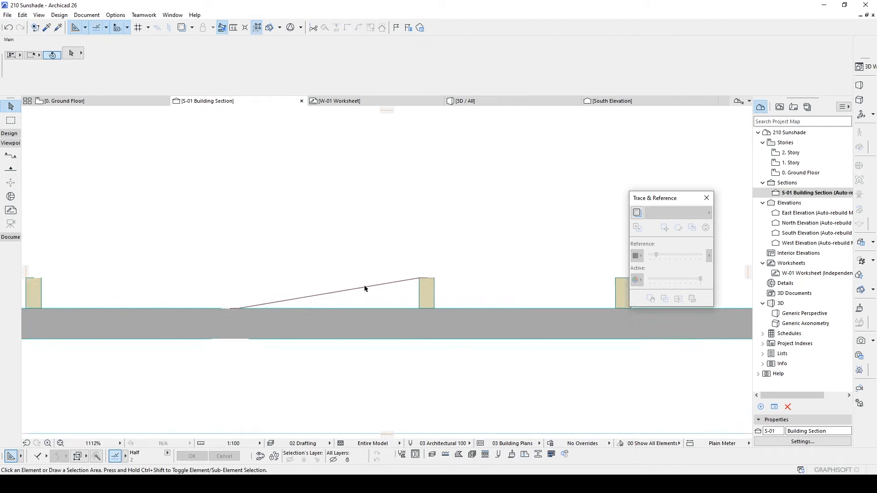
scroll("down", 3)
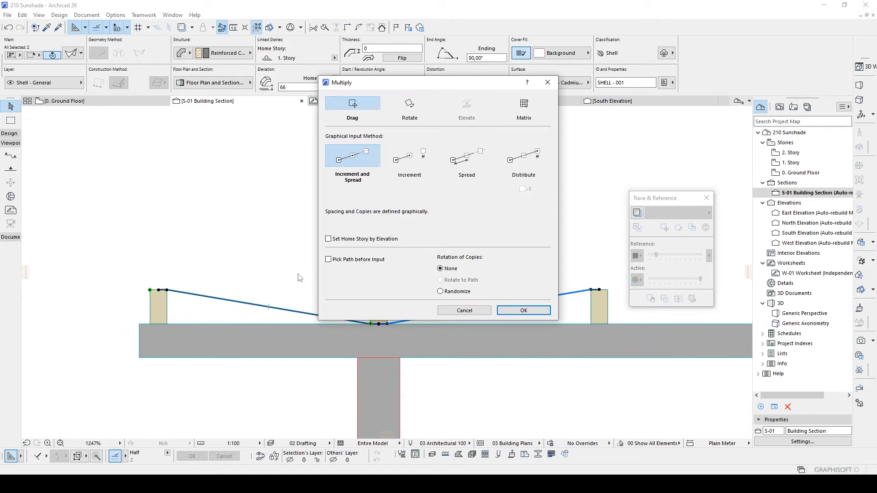
Step: Confirm Multiply with Drag to repeat the V-shaped panel pair along the beam
left_click(523, 311)
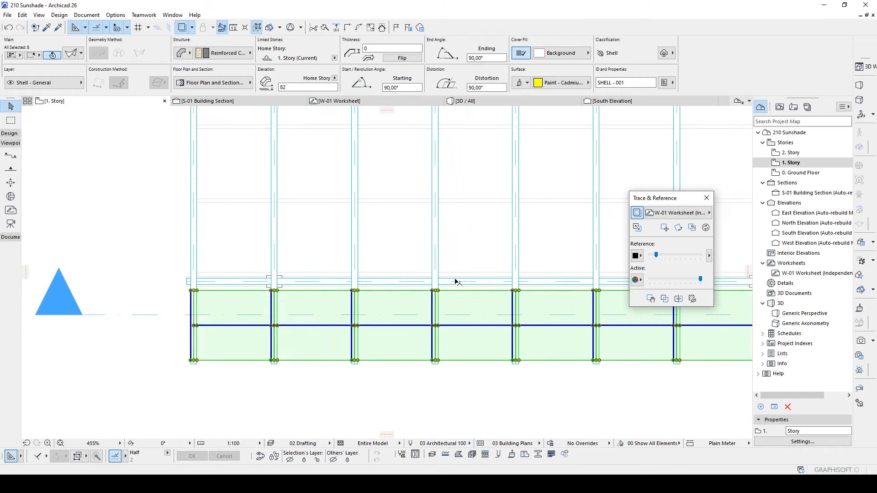
scroll("down", 3)
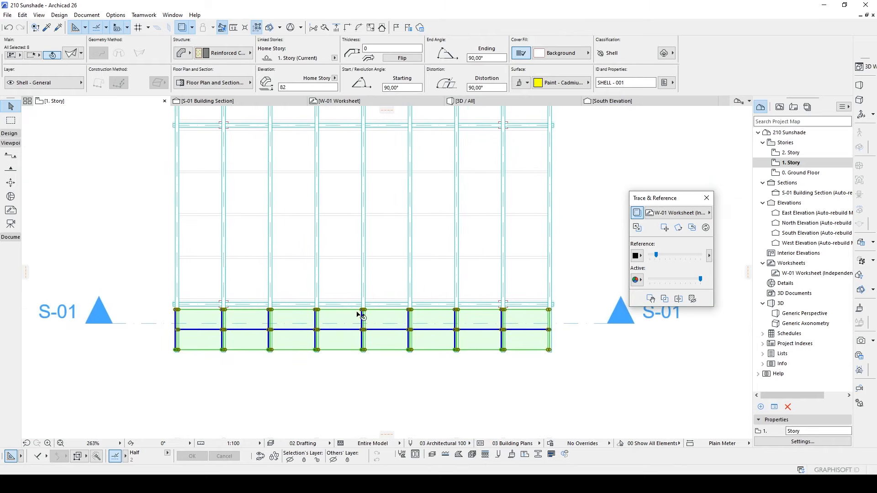
mouse_move(361, 314)
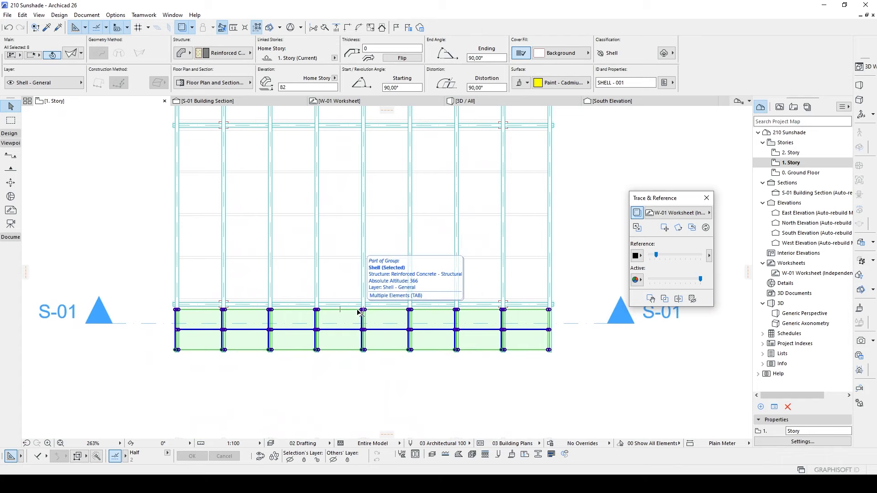
left_click(464, 101)
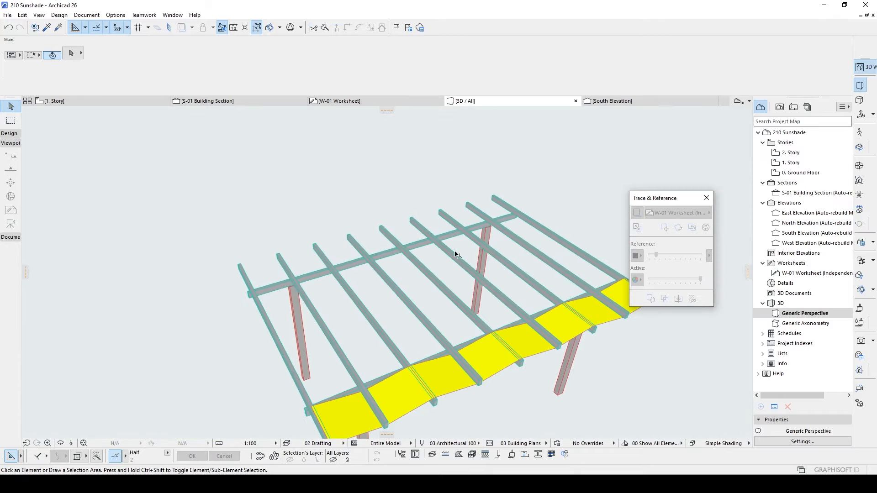
mouse_move(509, 306)
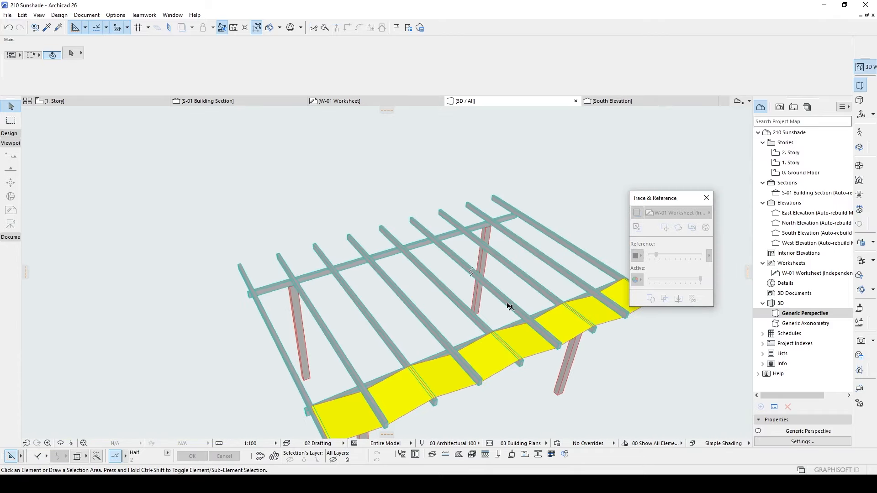
left_click(53, 101)
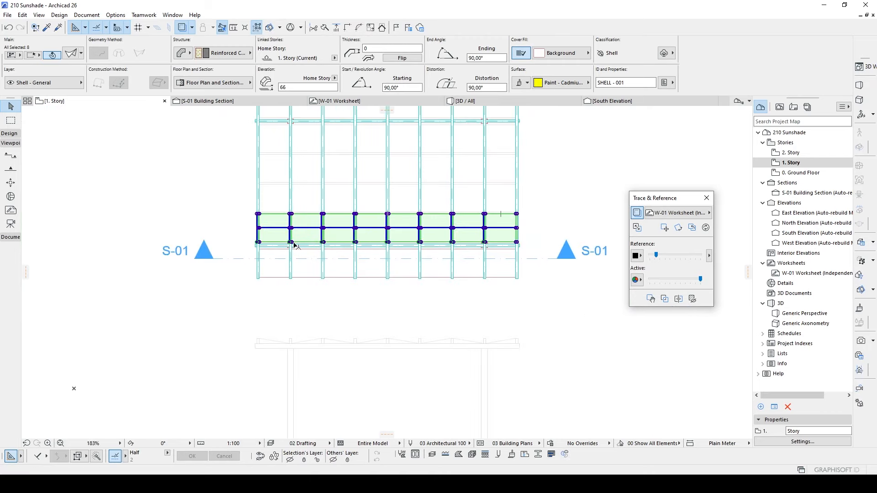
Step: In section S-01, adjust the partial zigzag shells so the row spans the whole beam
left_click(204, 259)
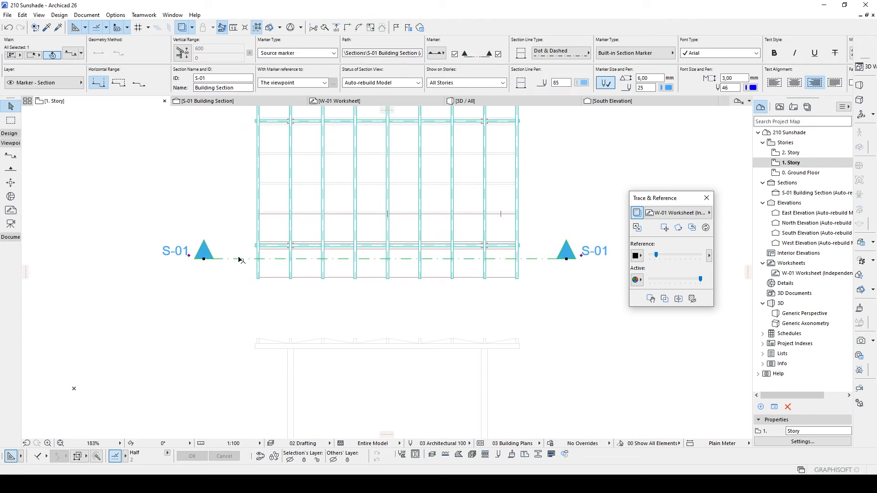
scroll("up", 3)
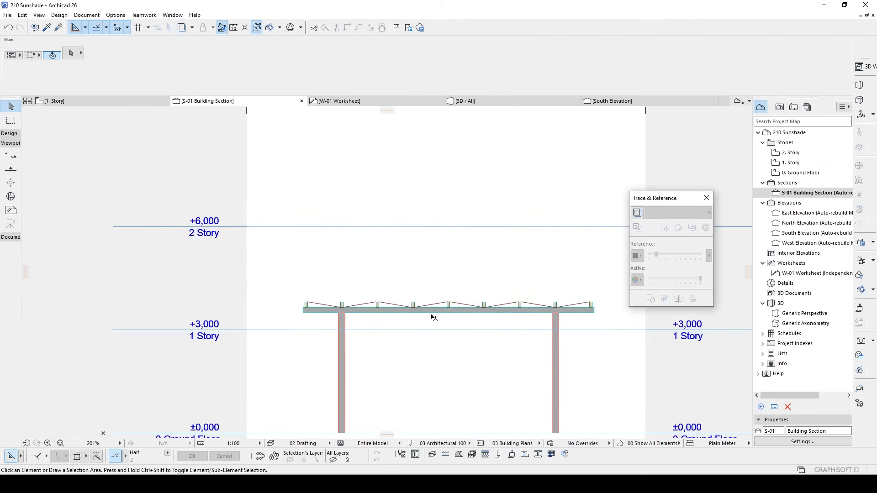
left_click(376, 304)
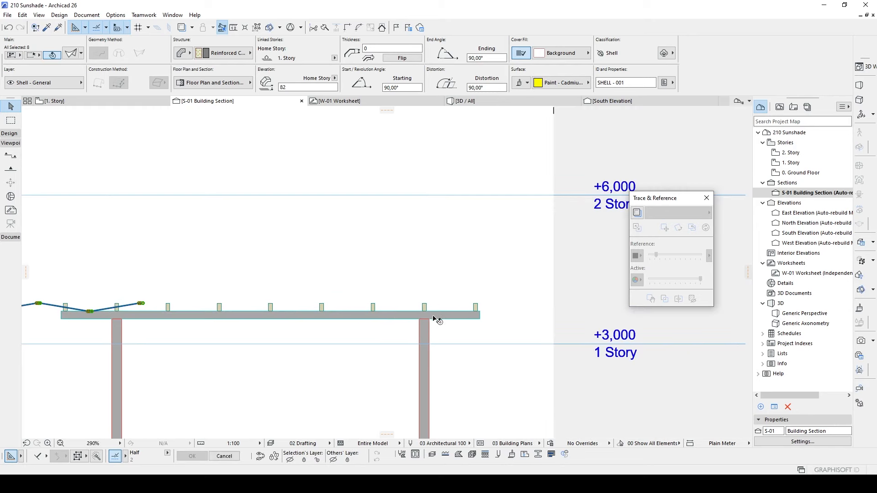
key("ctrl+z")
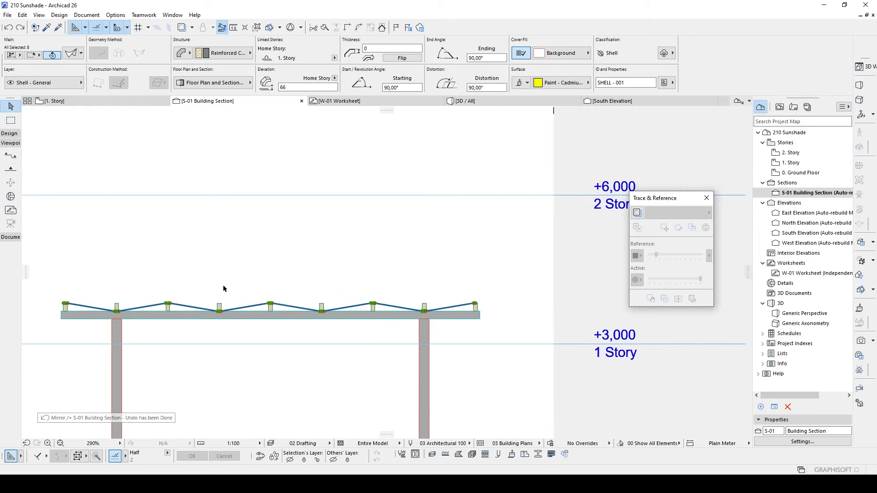
mouse_move(295, 295)
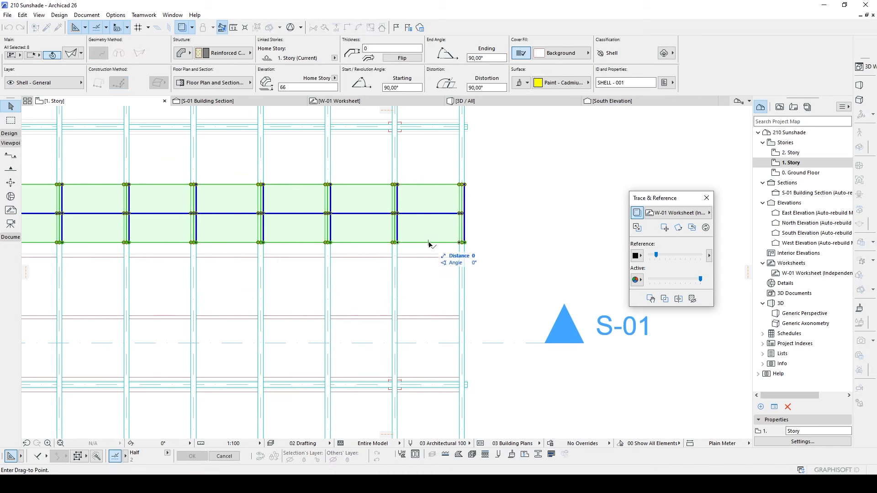
mouse_move(429, 256)
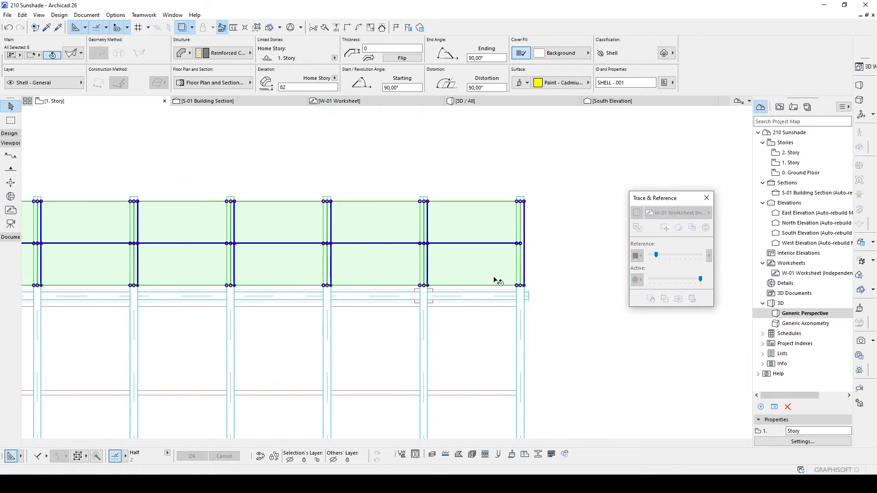
Step: Place another copy of the zigzag shell row across the pergola roof
left_click(464, 100)
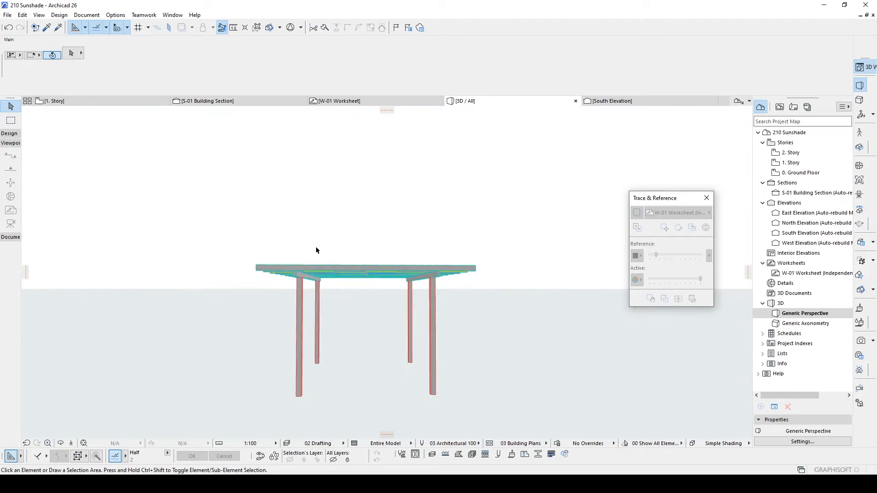
Step: Select every pergola element and save it as a library object with top view as plan view
left_click(364, 269)
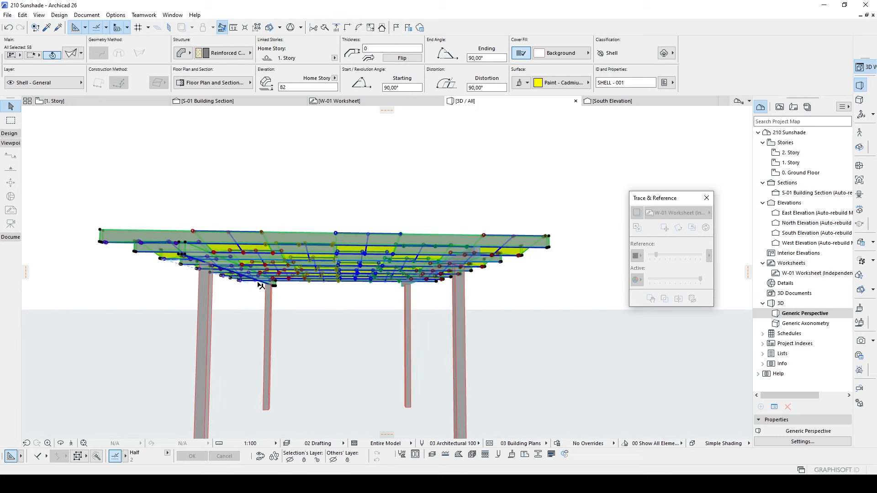
mouse_move(263, 283)
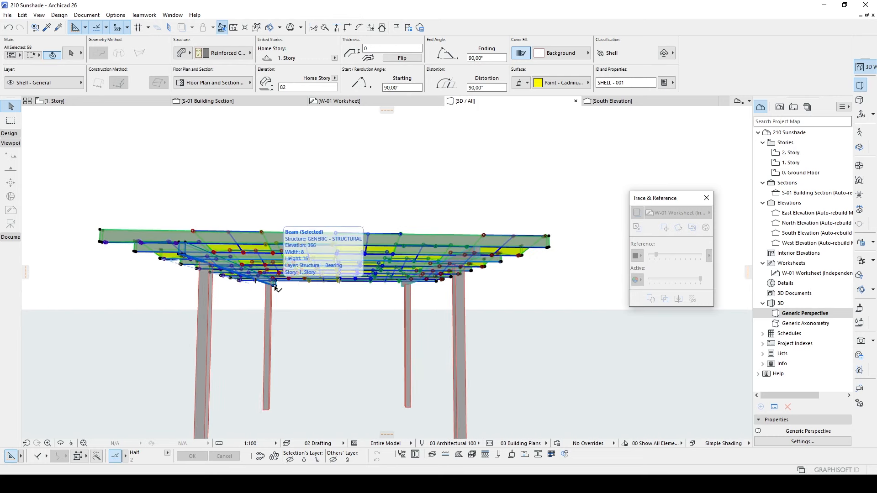
left_click(277, 288)
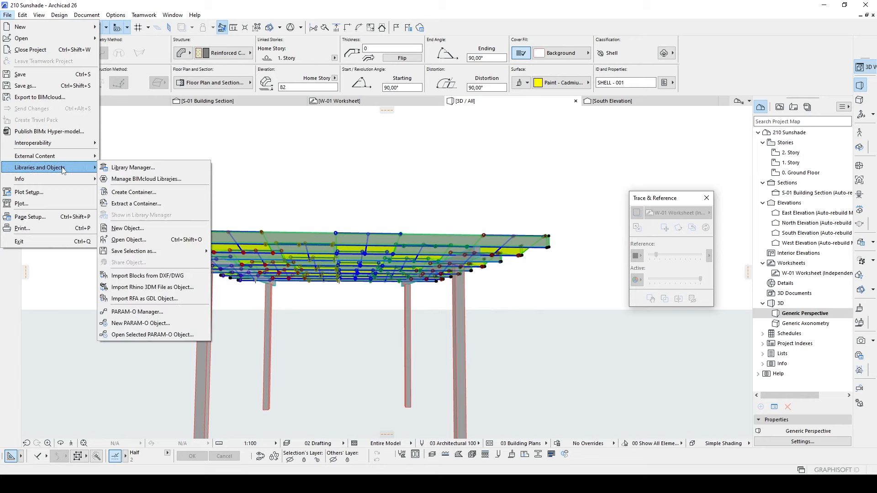
left_click(132, 251)
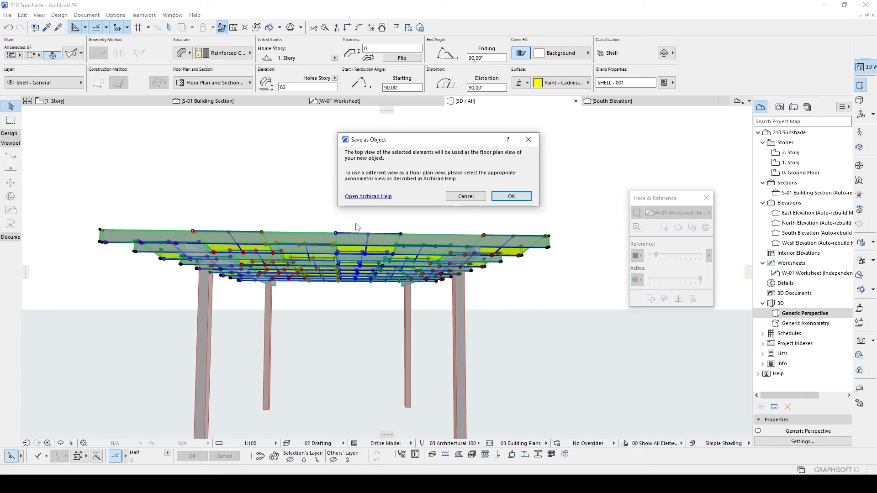
left_click(510, 196)
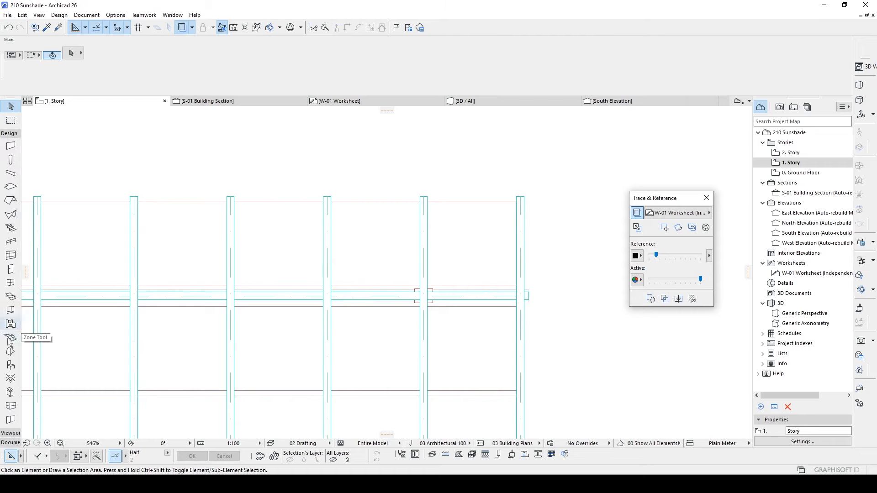
Step: Place the saved sunshade object beside the original pergola and view both in 3D
left_click(10, 365)
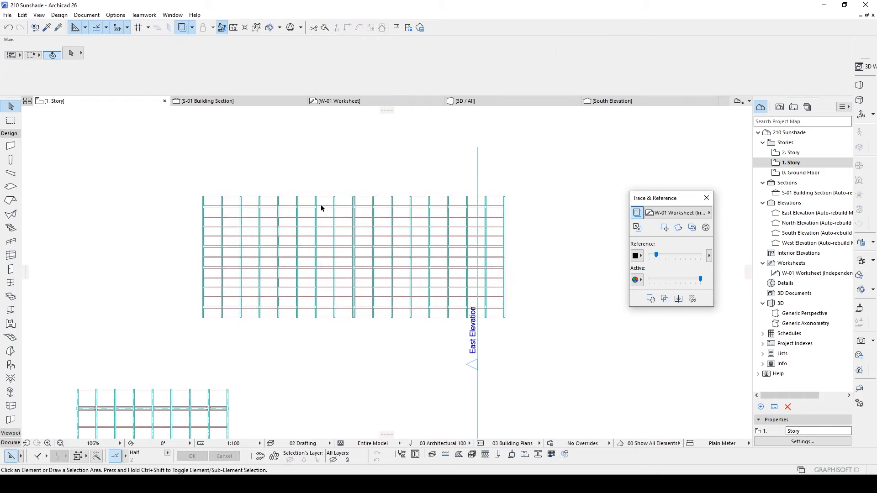
left_click(464, 100)
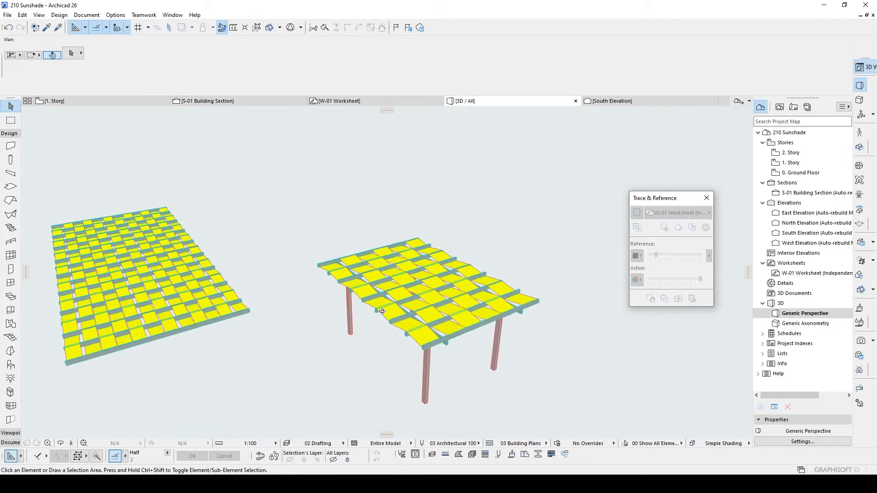